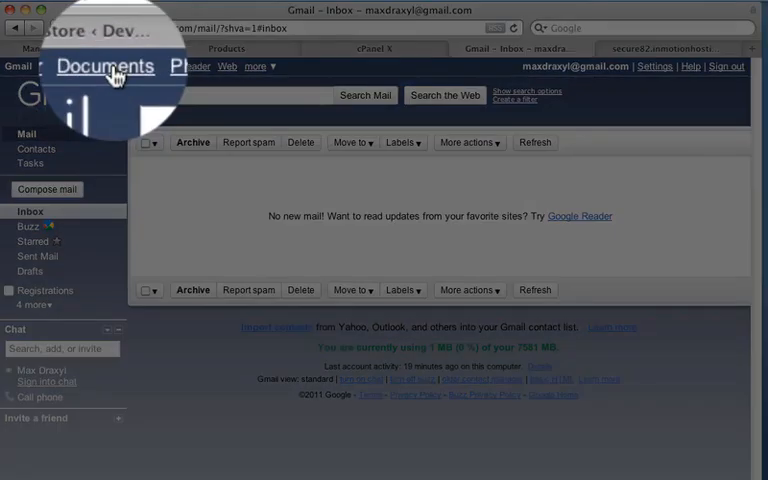
From Gmail's Documents link, get Google Docs in a new tab and create a blank spreadsheet.
right_click(108, 66)
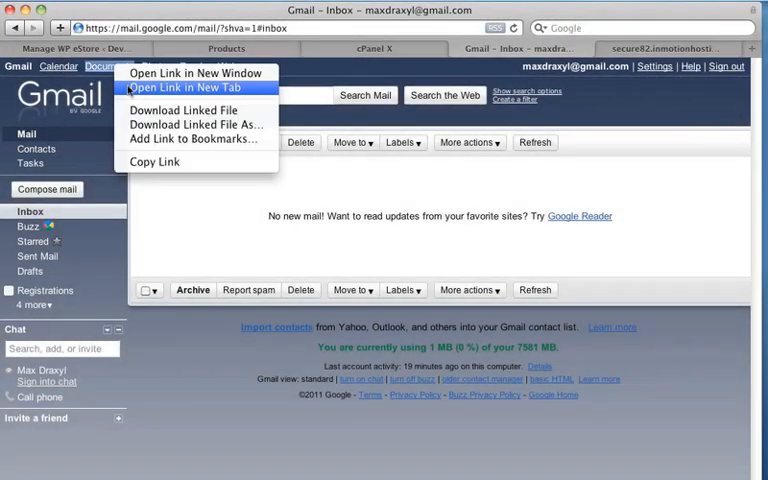
left_click(196, 88)
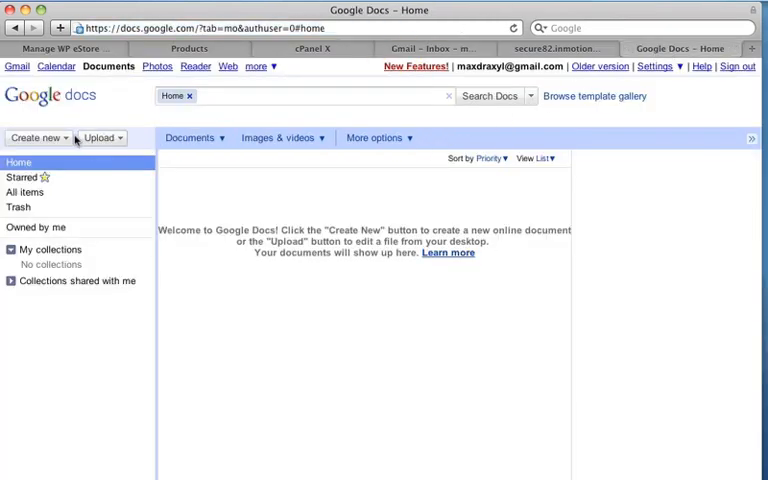
left_click(38, 136)
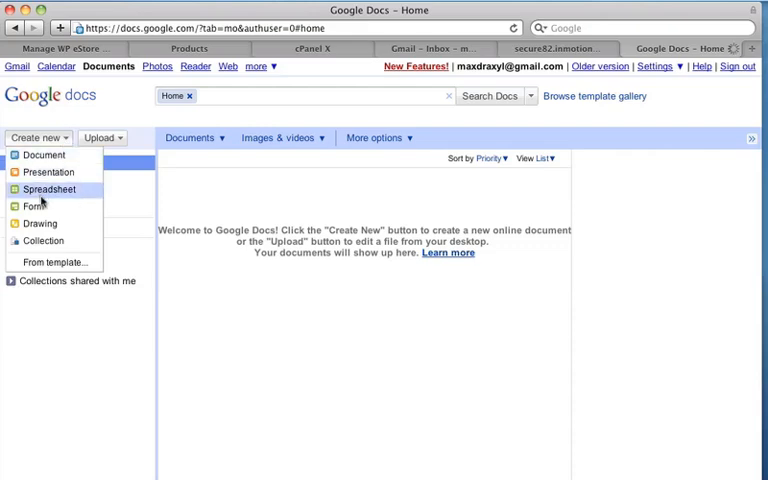
left_click(50, 188)
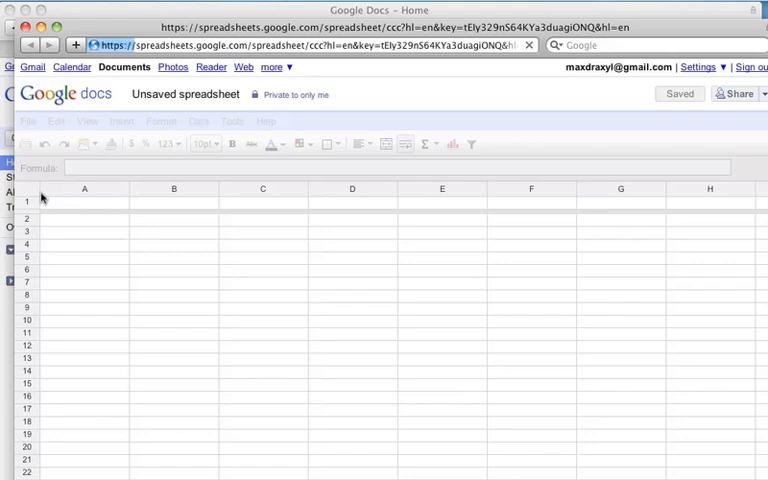
Load wp_wp_eStore_tbl.csv from Downloads into the import dialog, previewing id, name, price and download columns.
left_click(28, 120)
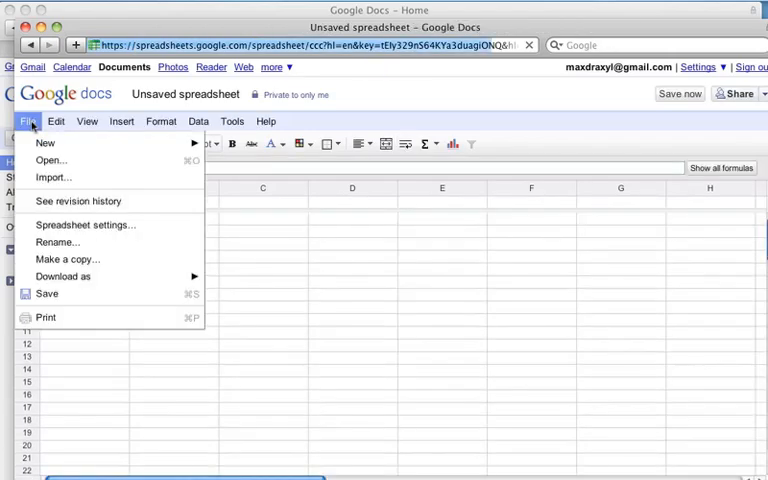
left_click(48, 176)
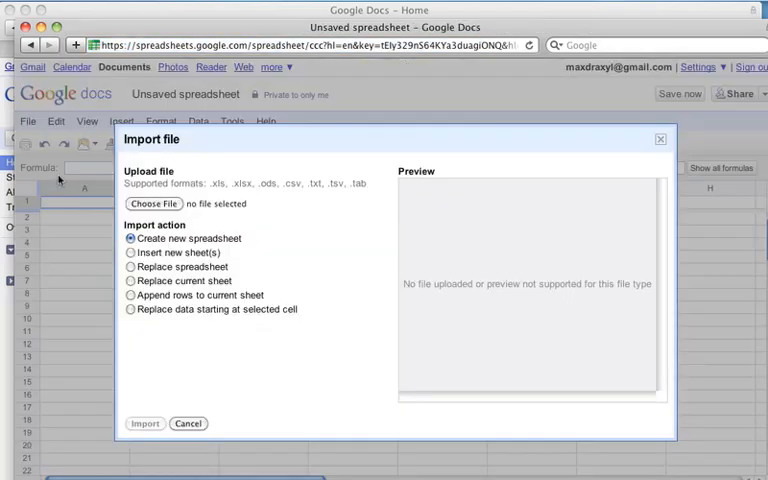
left_click(154, 204)
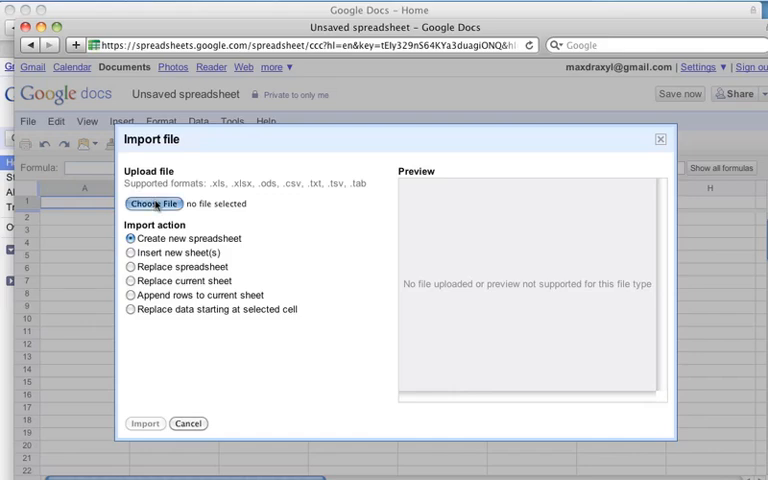
left_click(152, 204)
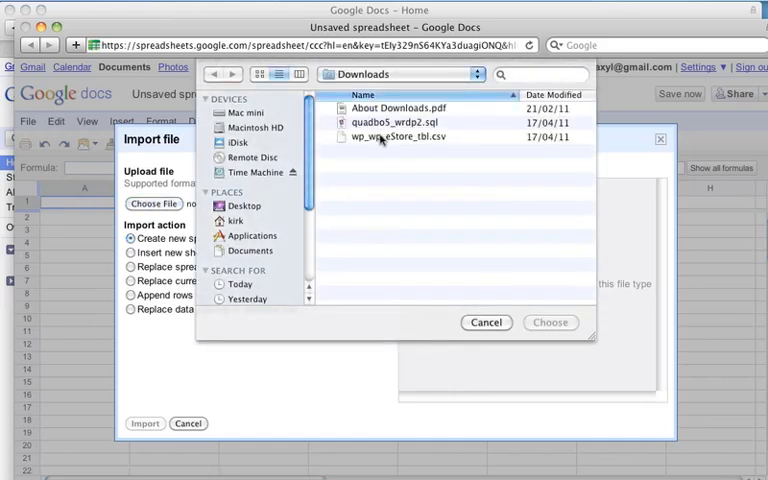
left_click(400, 136)
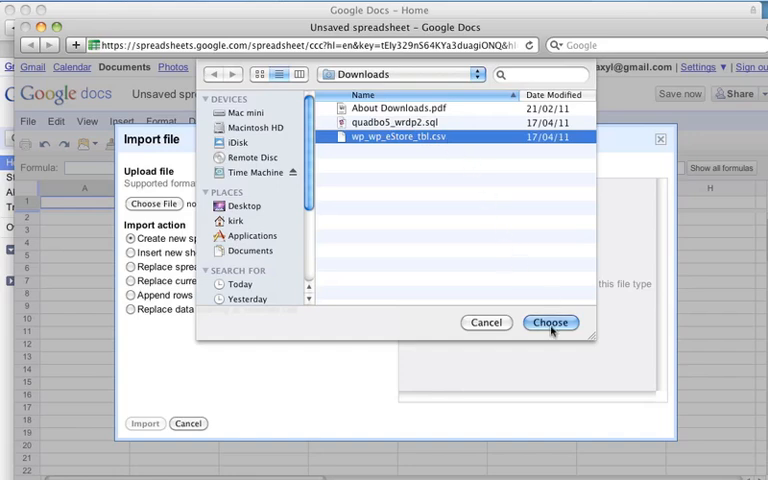
left_click(548, 322)
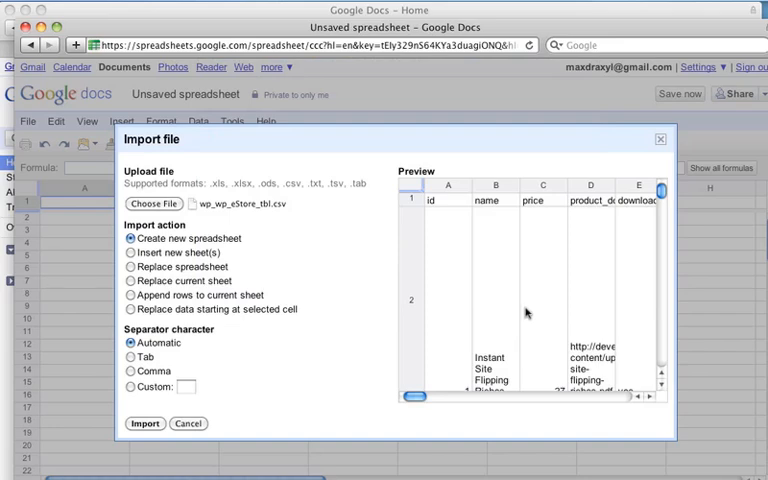
mouse_move(308, 320)
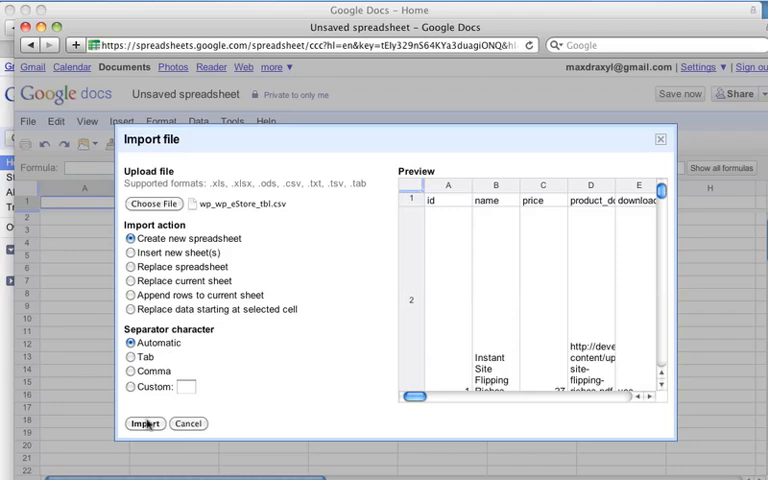
left_click(148, 424)
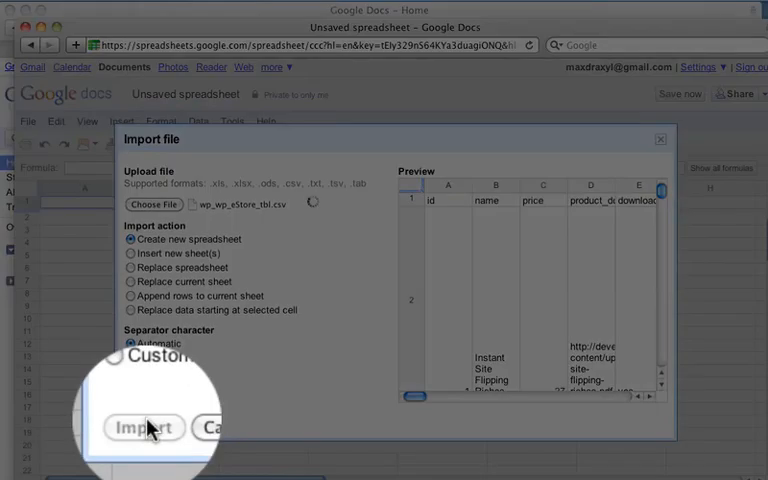
Finish importing the CSV as spreadsheet wp_wp_eStore_tbl and select the product_download_url column.
left_click(140, 428)
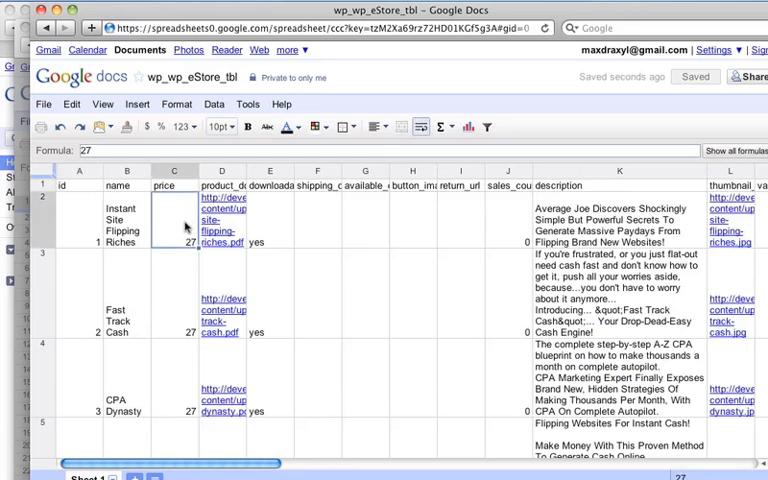
left_click(174, 356)
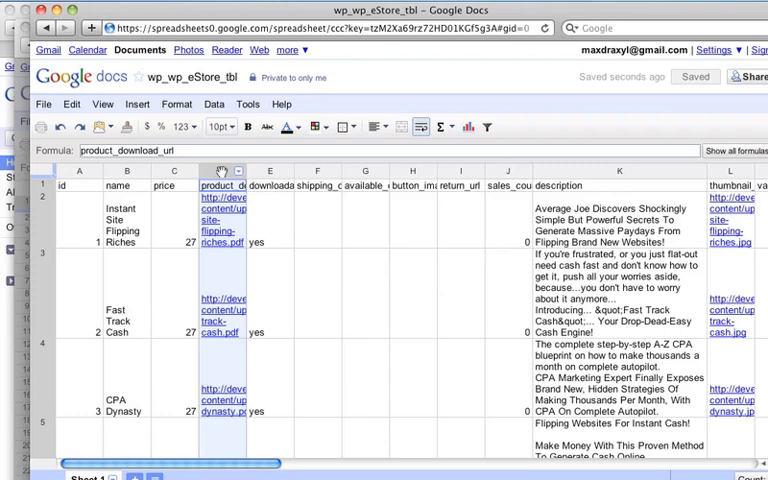
Insert a column left of D and enter =C2*1.1 in D2, giving 29.7 as the raised price.
right_click(222, 170)
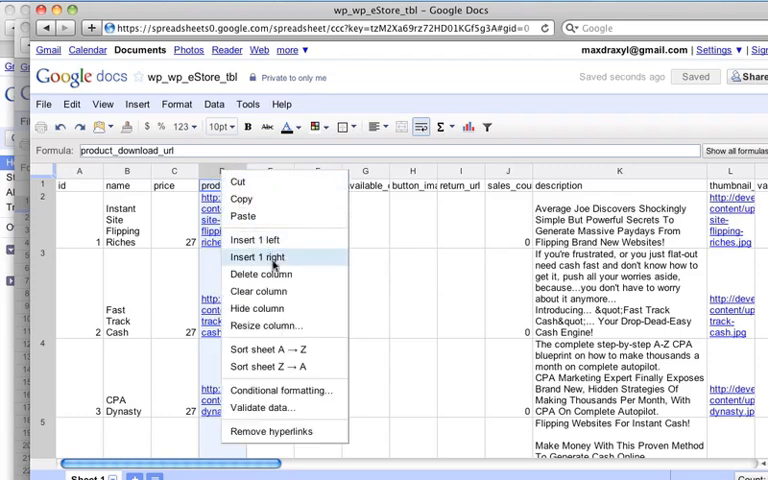
mouse_move(256, 240)
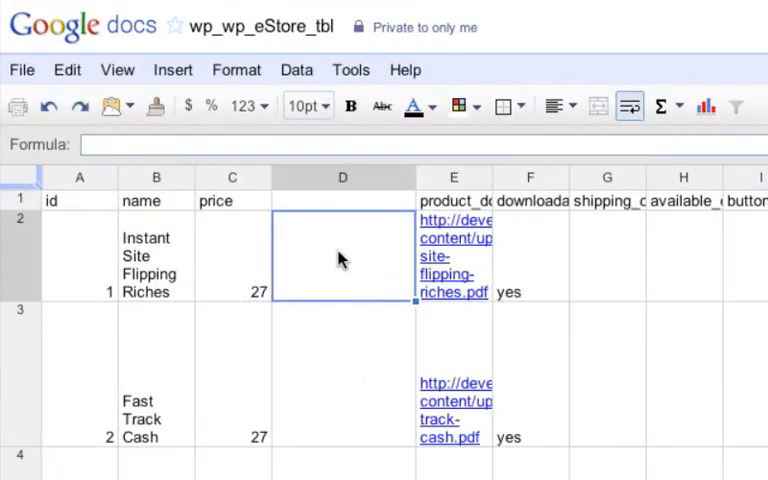
type("=C2")
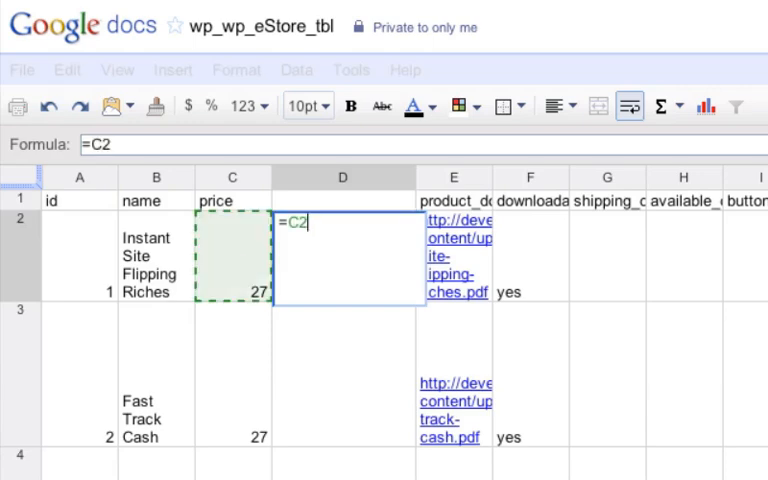
type("*1.1")
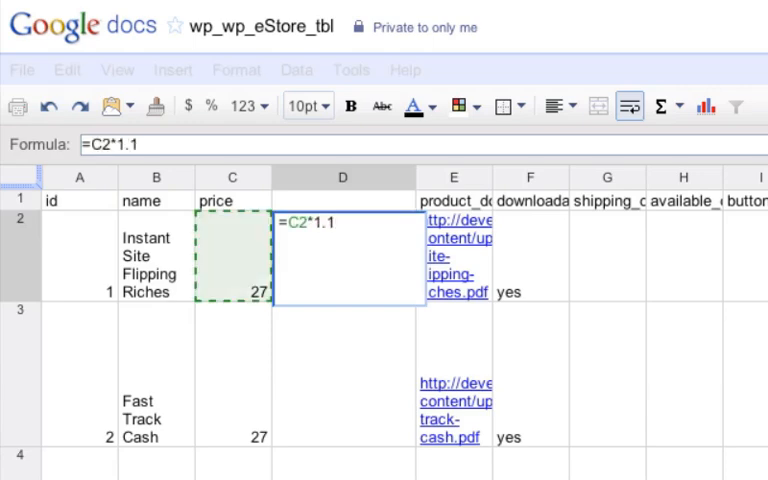
key("Enter")
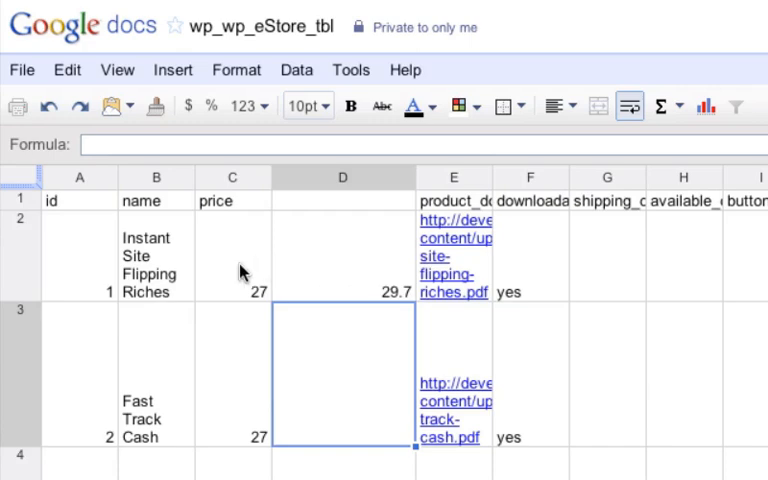
left_click(344, 256)
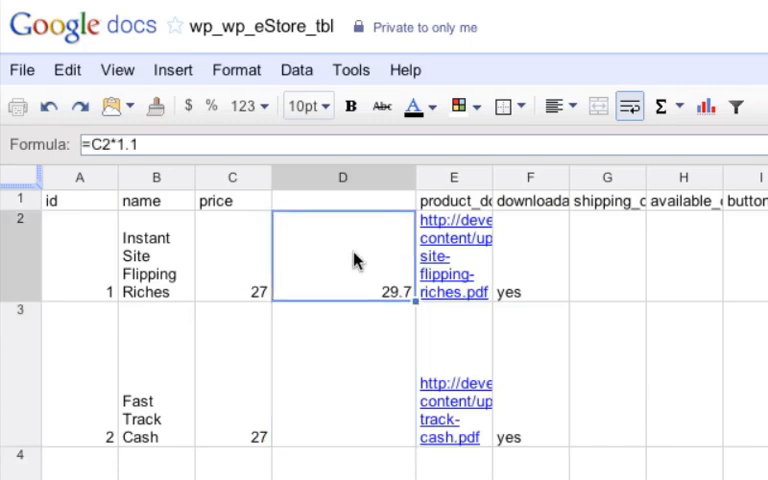
Copy the markup formula down the new column so every product row shows 29.7.
right_click(356, 260)
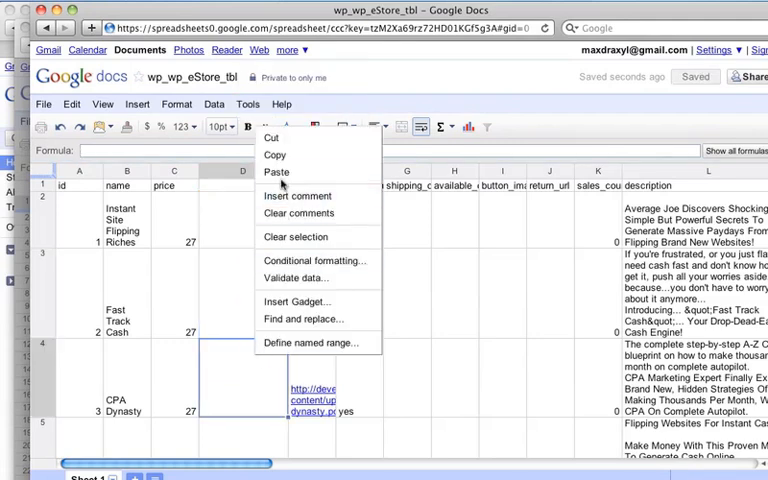
left_click(276, 172)
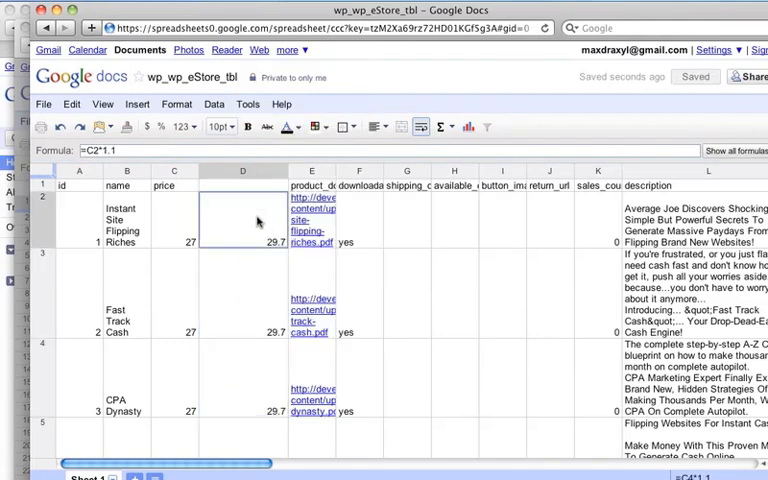
right_click(256, 222)
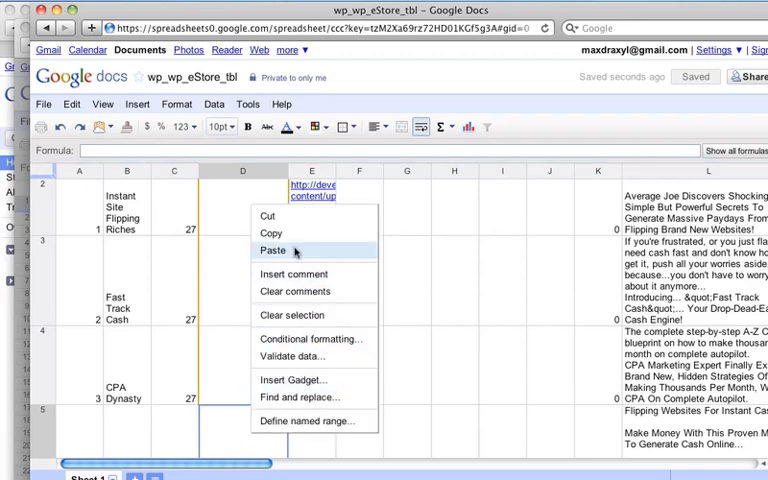
left_click(272, 250)
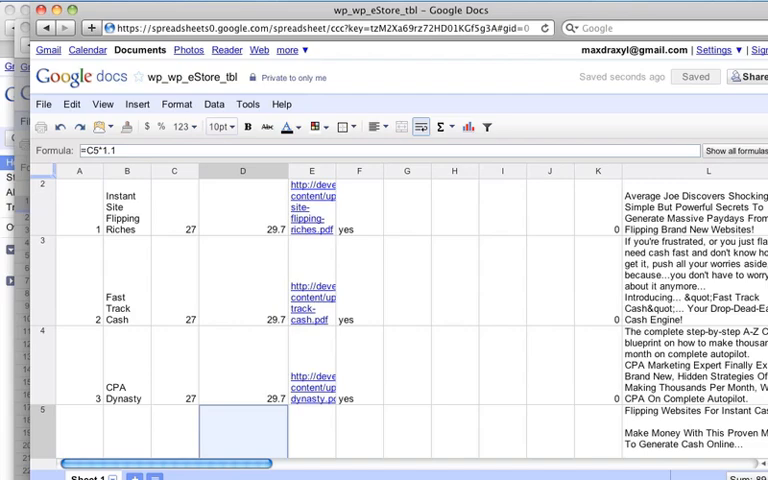
scroll("down", 3)
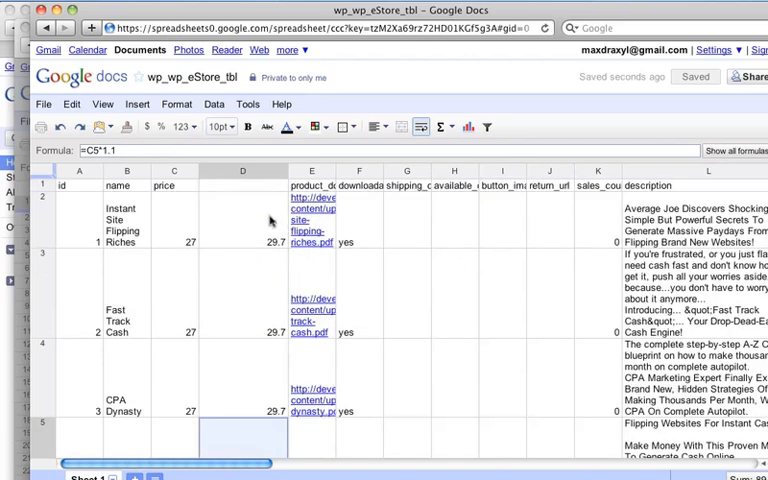
mouse_move(270, 232)
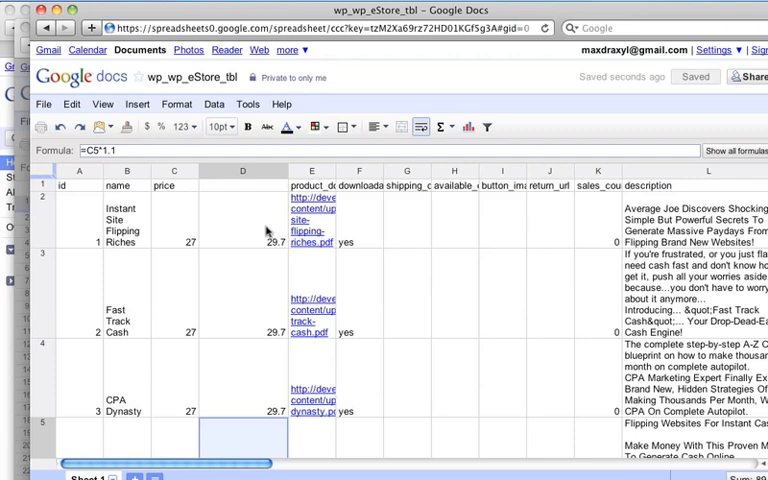
mouse_move(220, 218)
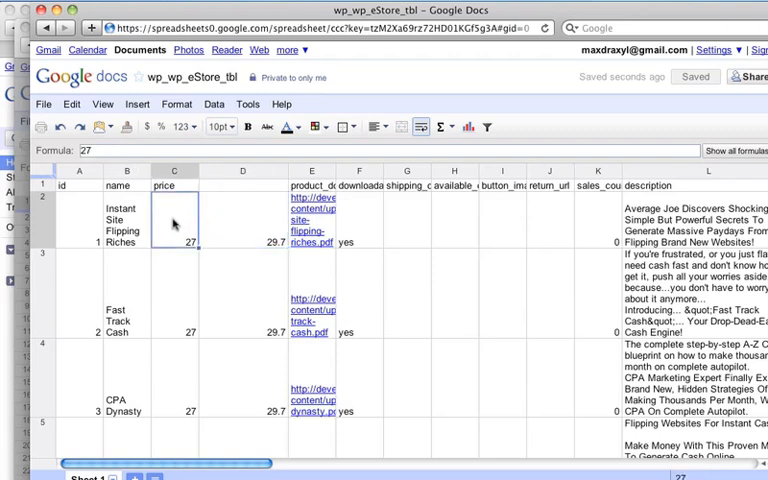
Copy column D and paste values only into price column C, replacing the 27s with 29.7.
left_click(240, 210)
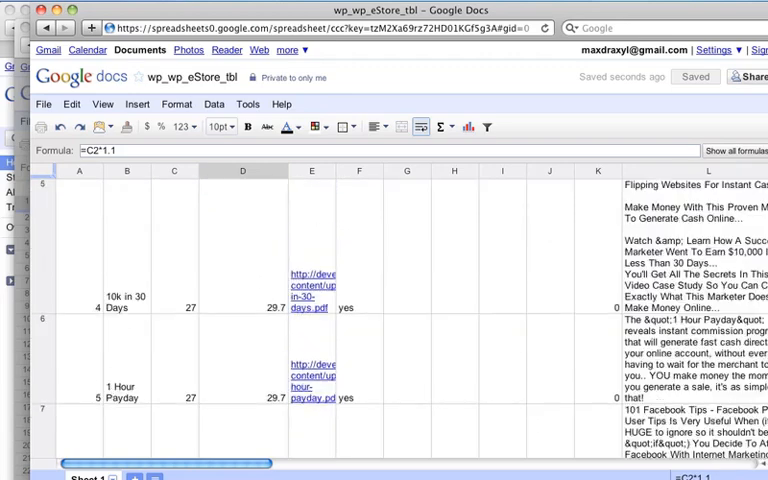
scroll("down", 3)
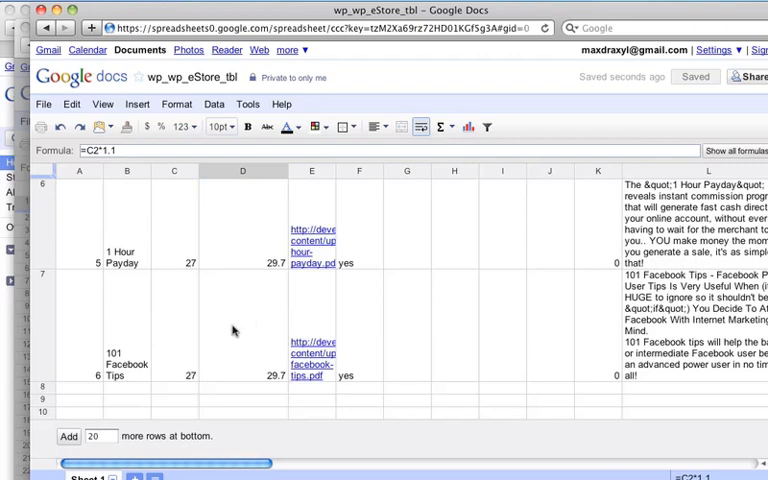
left_click(242, 170)
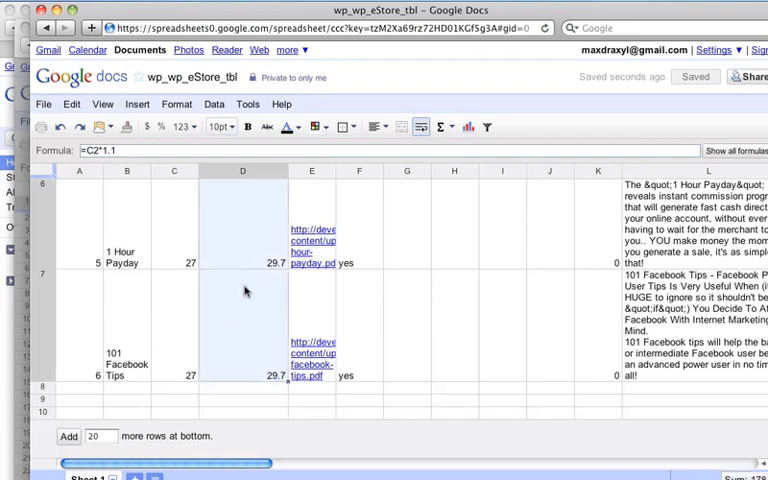
right_click(242, 300)
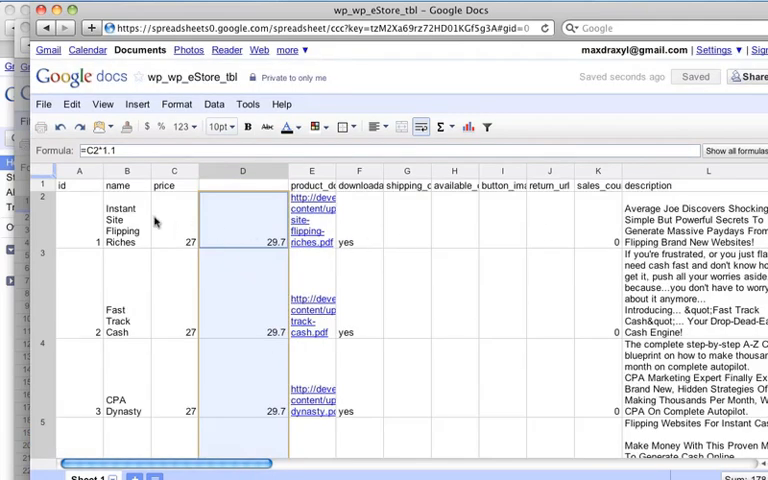
left_click(174, 212)
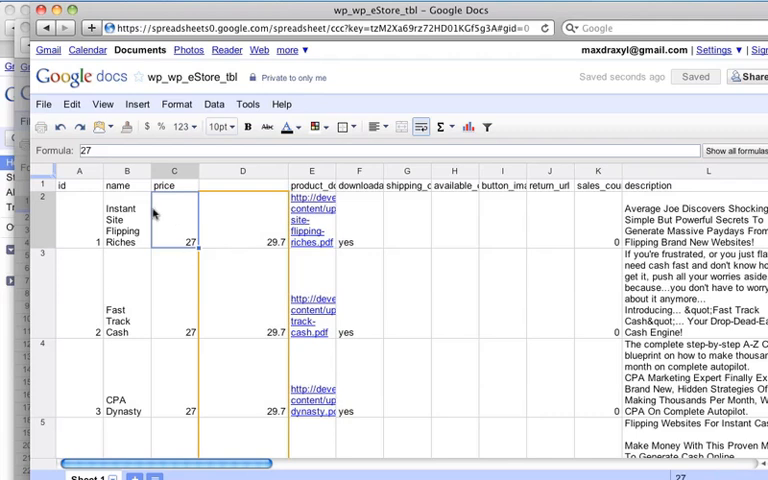
left_click(92, 104)
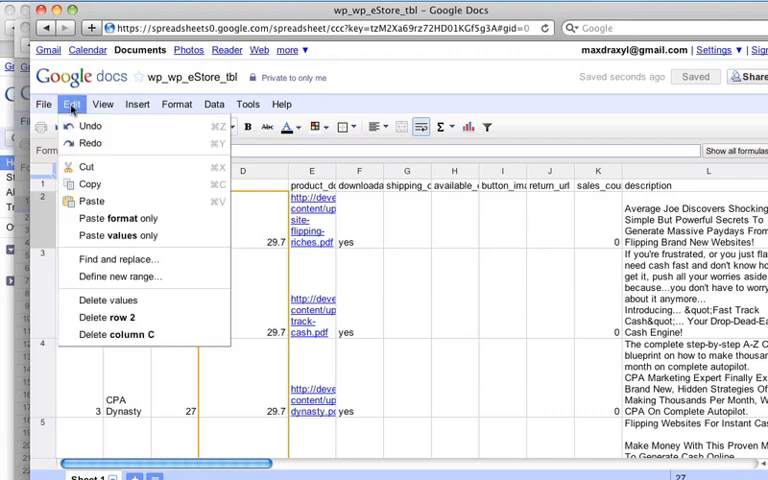
mouse_move(108, 236)
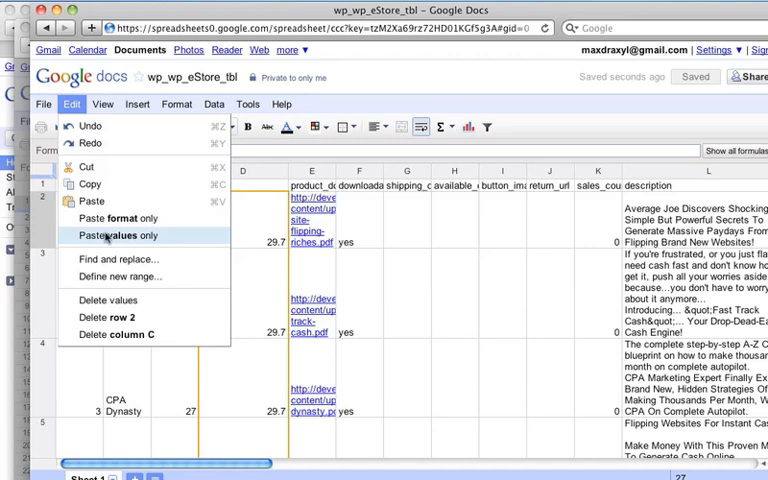
left_click(112, 236)
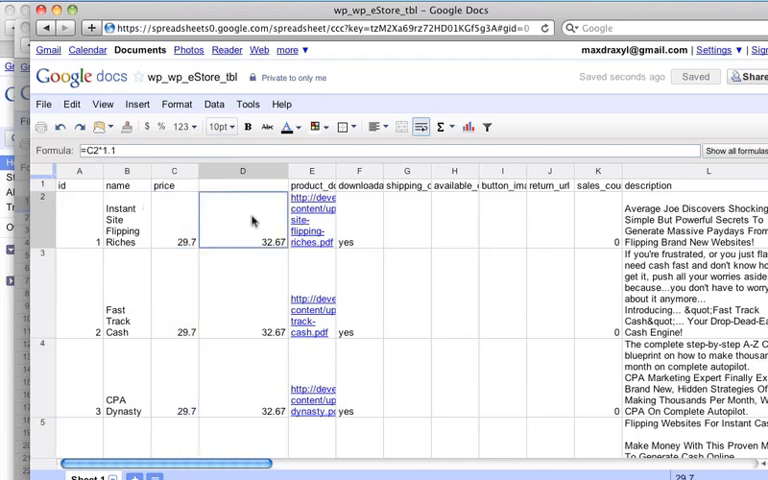
Delete the helper formula column D, leaving prices of 29.7 beside the download URLs.
left_click(240, 170)
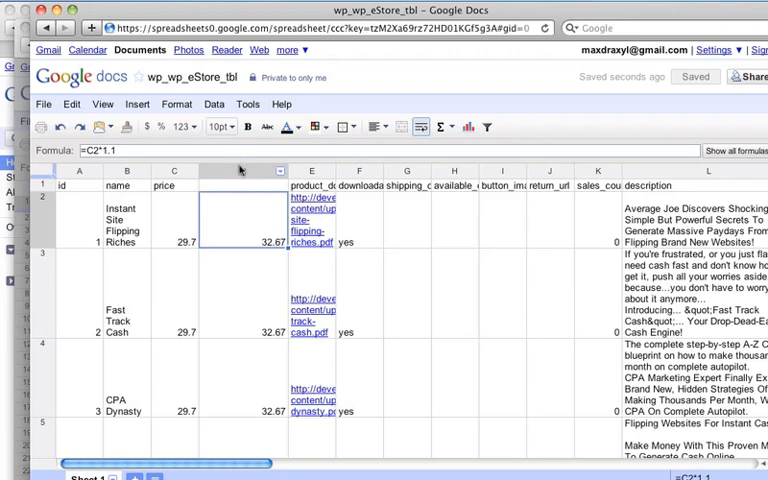
right_click(240, 170)
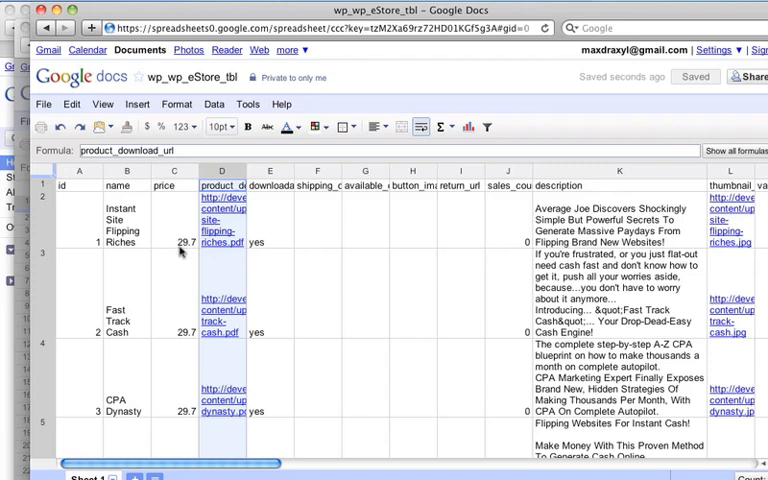
mouse_move(192, 246)
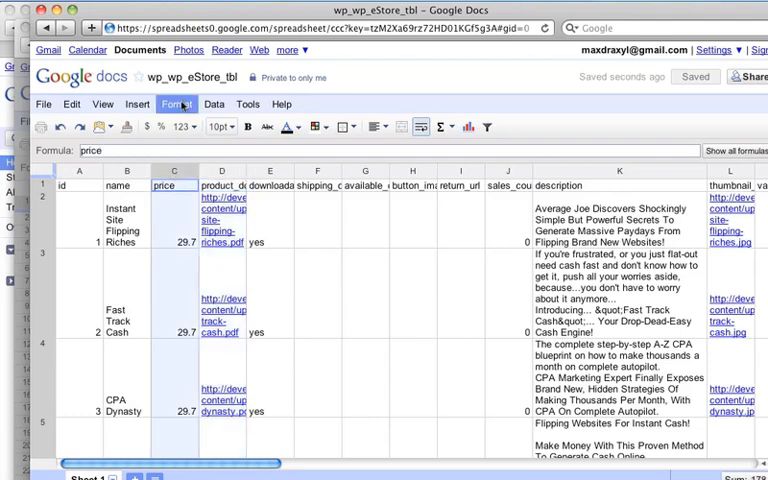
Format the price column as 1,000.12 numbers so prices read 29.70.
left_click(182, 104)
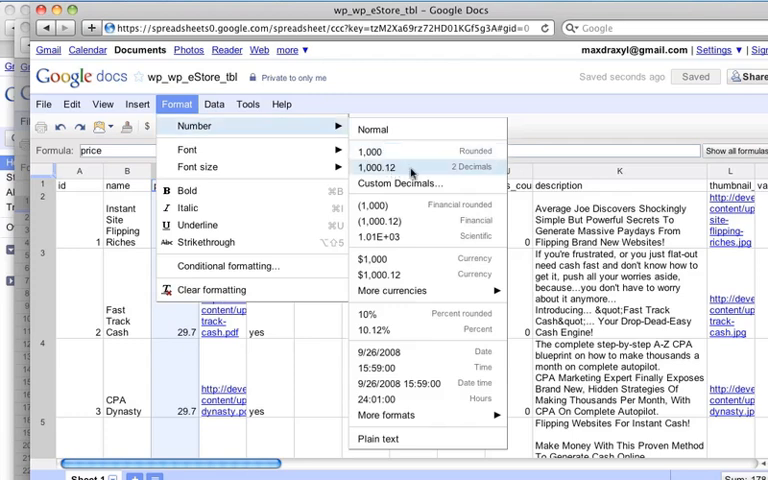
left_click(376, 168)
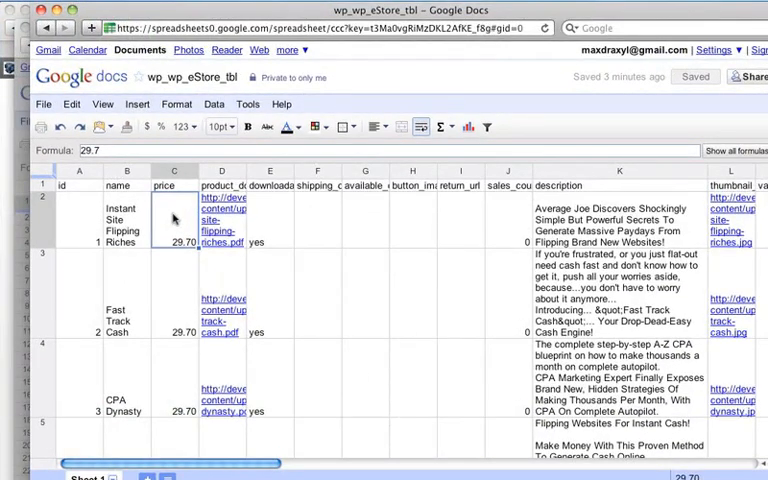
Download the current sheet as CSV and check wp_wp_eStore_tbl-1.csv in Finder's Downloads.
left_click(48, 104)
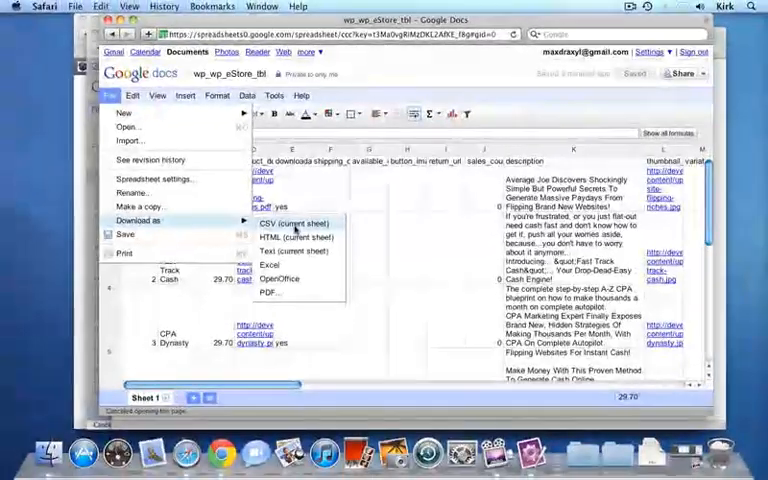
left_click(292, 222)
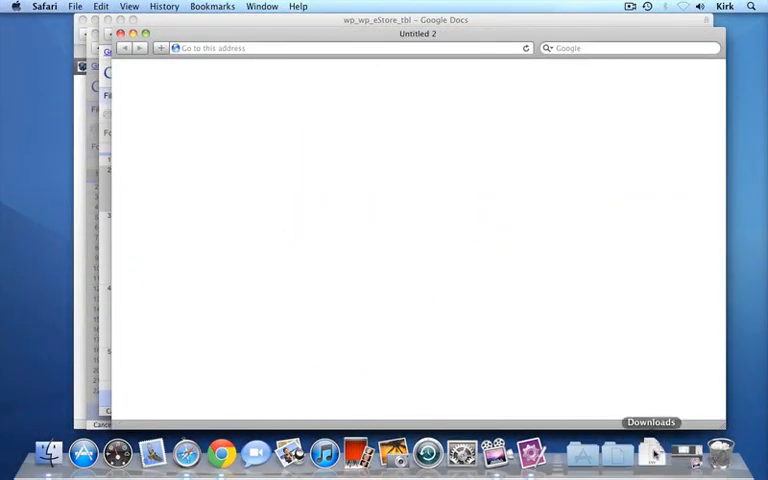
left_click(652, 450)
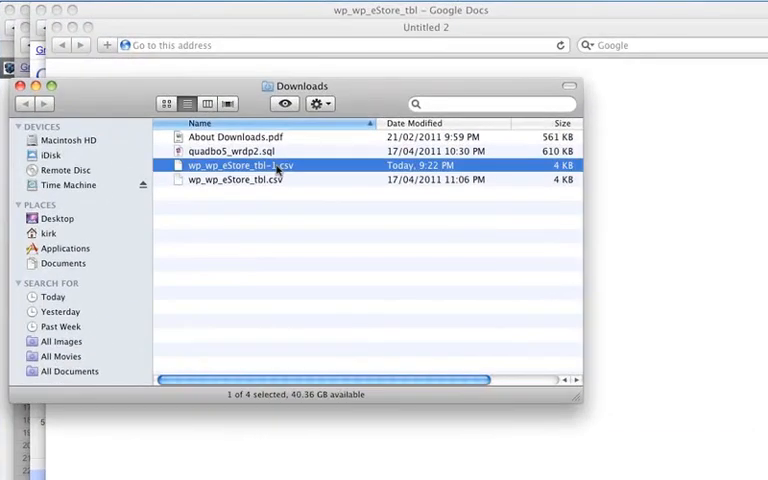
right_click(240, 164)
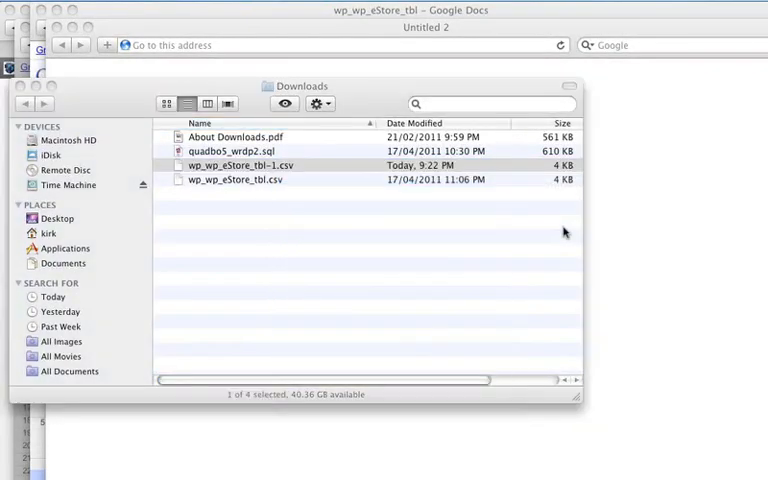
double_click(236, 164)
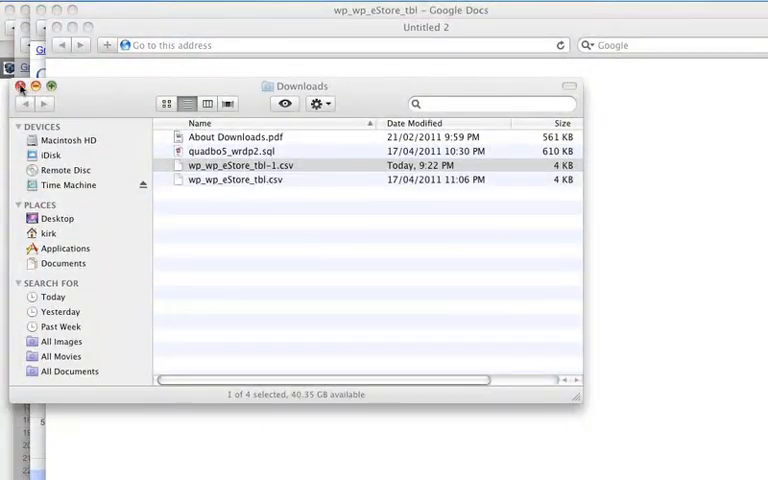
Close the Downloads window, cancel the leftover import dialog and return to the phpMyAdmin eStore table.
left_click(22, 88)
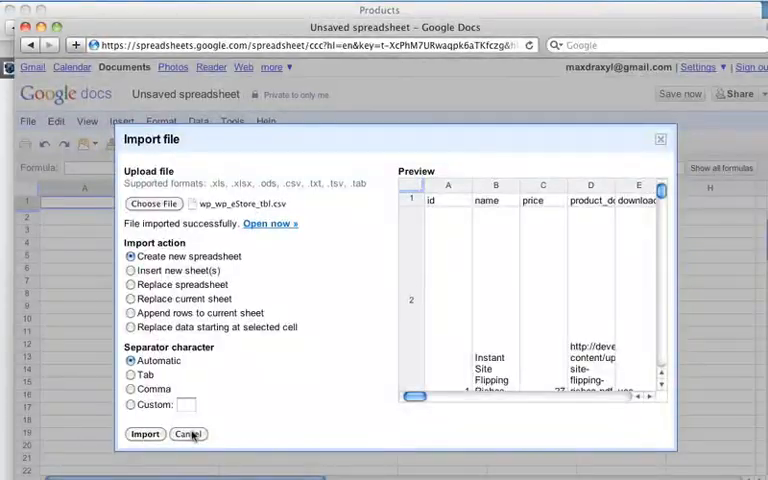
left_click(188, 434)
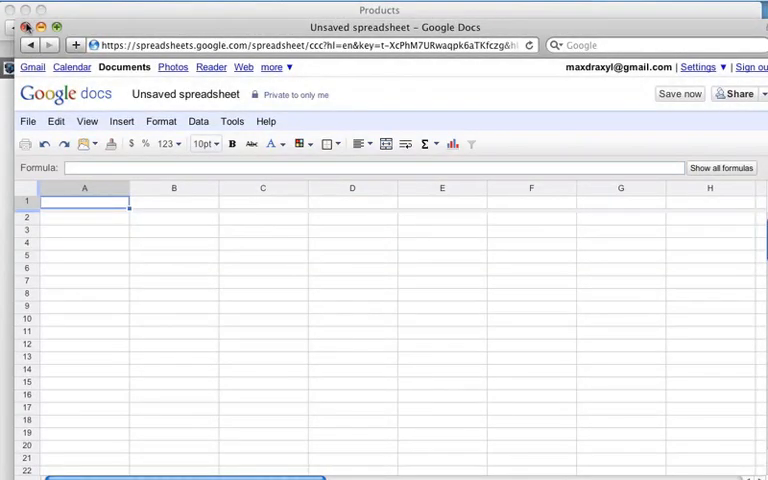
left_click(188, 48)
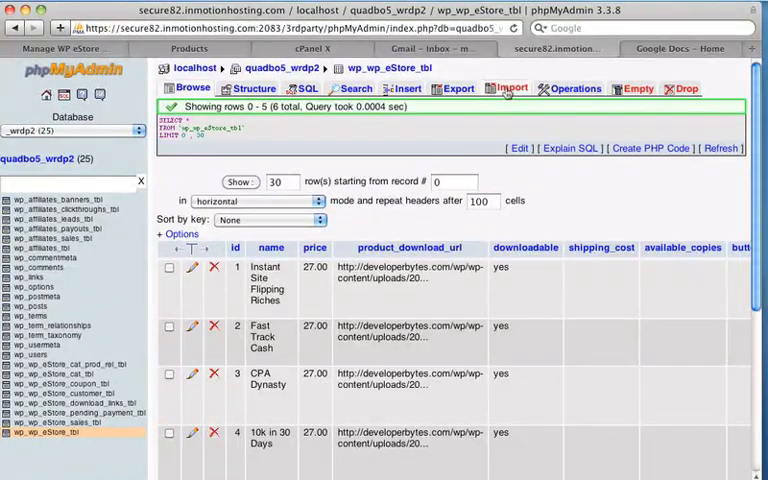
On the eStore table's Import page, choose wp_wp_eStore_tbl-1.csv and set records to skip to 1.
left_click(508, 88)
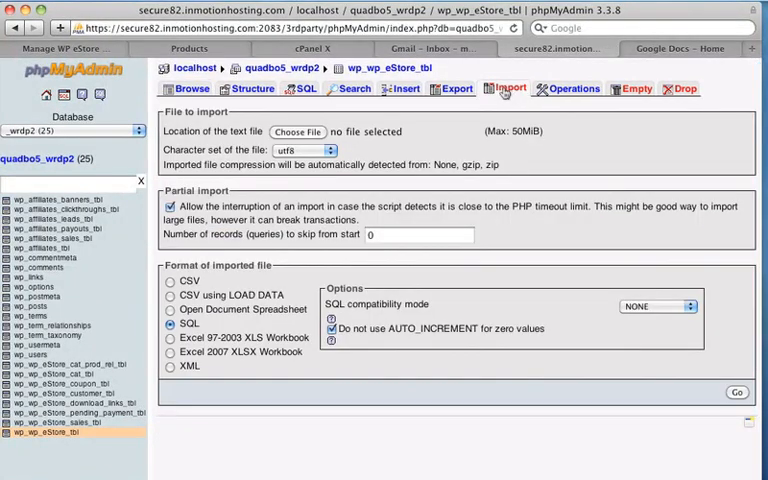
mouse_move(296, 132)
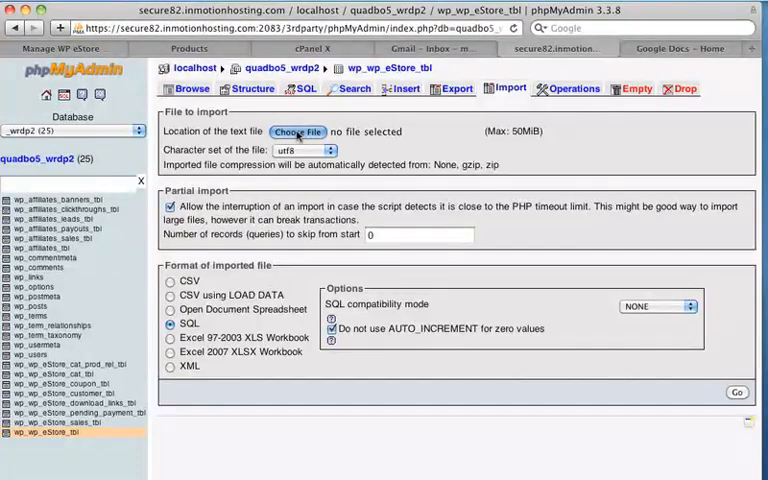
left_click(296, 132)
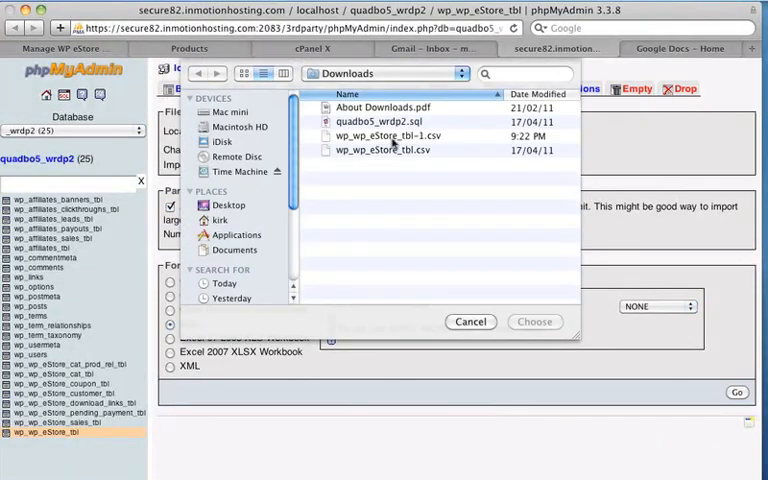
left_click(396, 136)
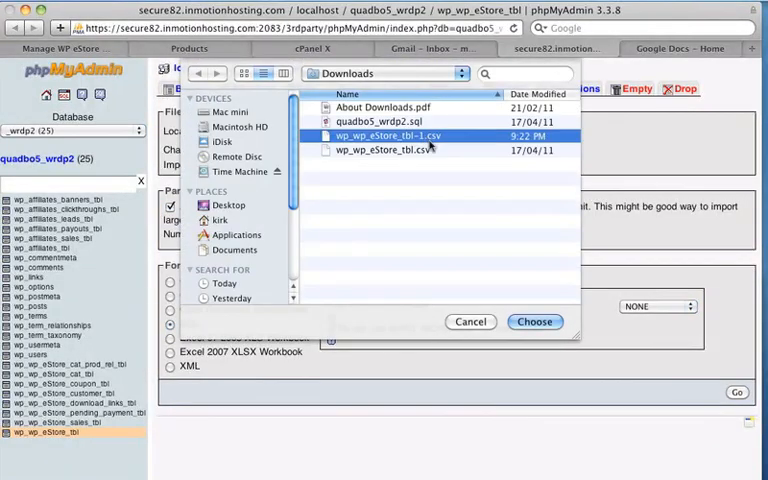
left_click(534, 320)
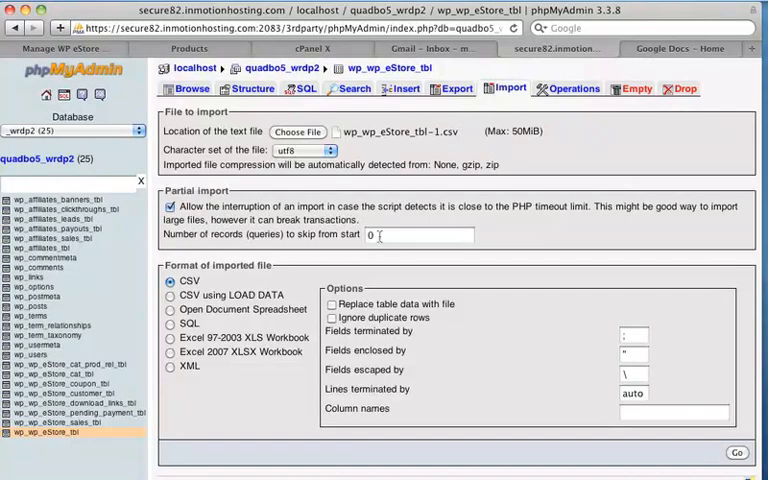
left_click(420, 234)
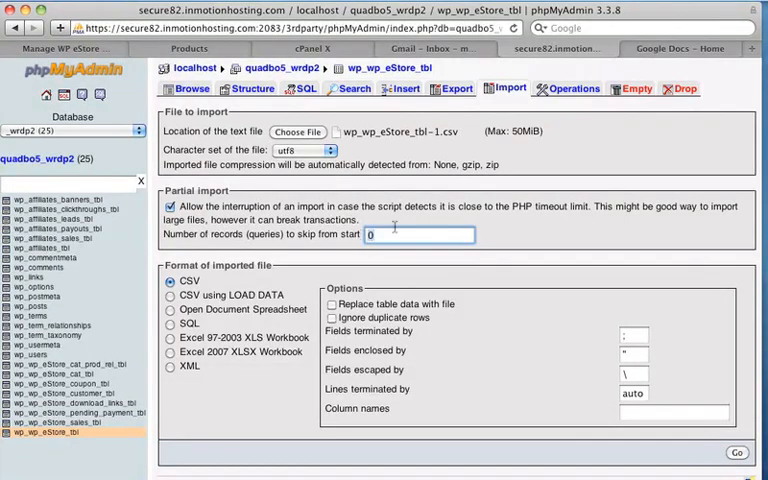
type("1")
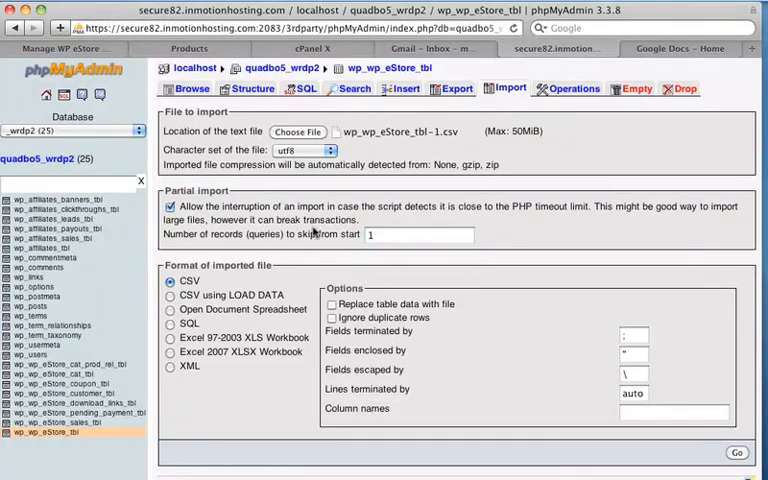
mouse_move(196, 294)
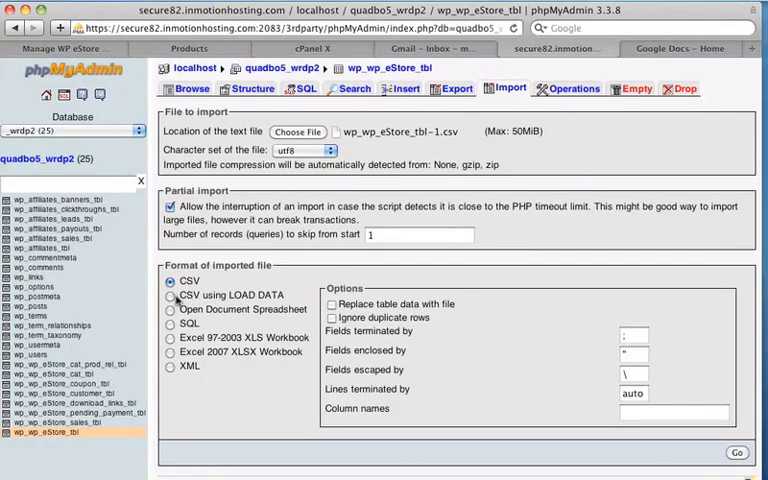
Use CSV via LOAD DATA with Replace table data with file, and run the import.
left_click(170, 296)
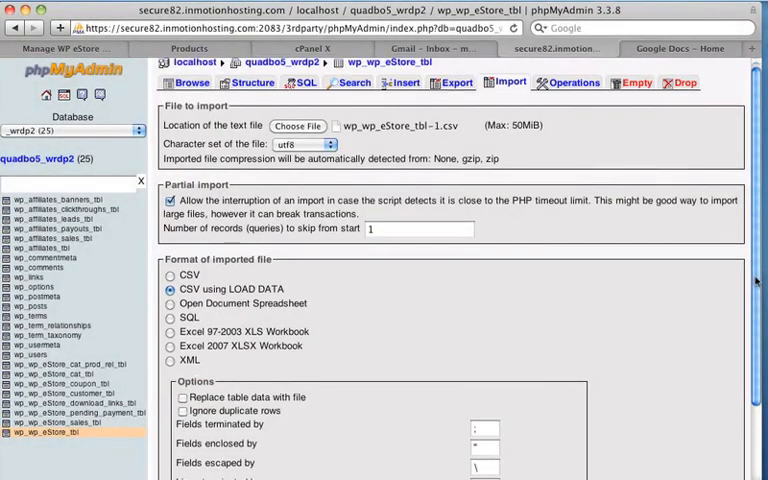
scroll("down", 3)
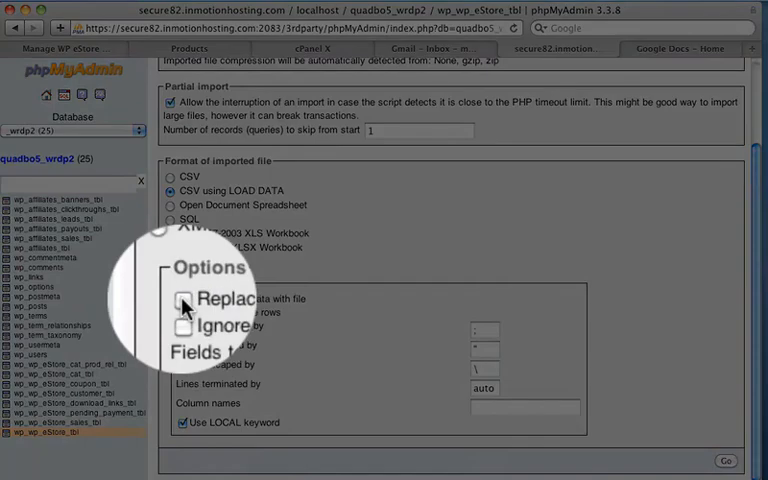
left_click(184, 298)
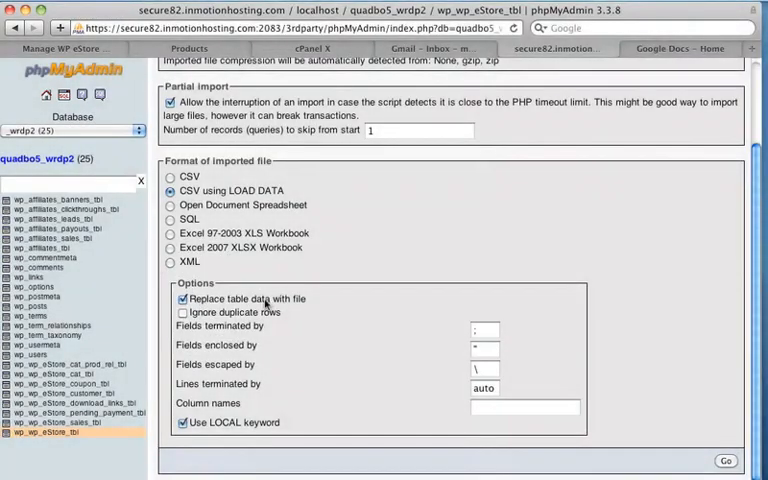
mouse_move(306, 304)
type(",")
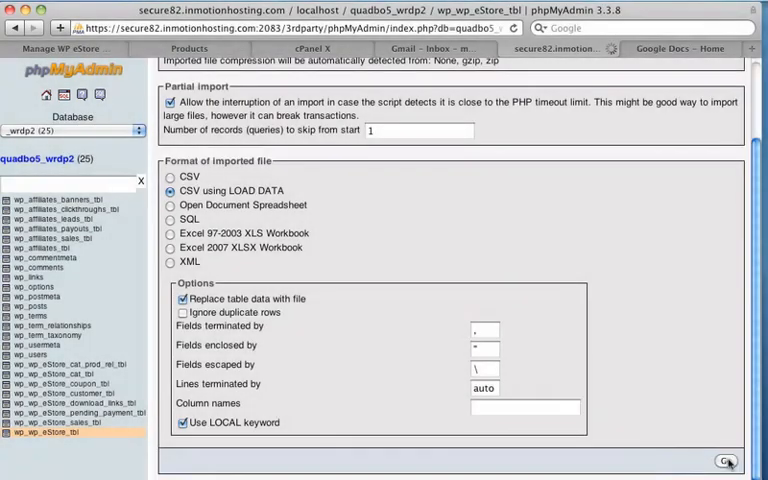
left_click(728, 460)
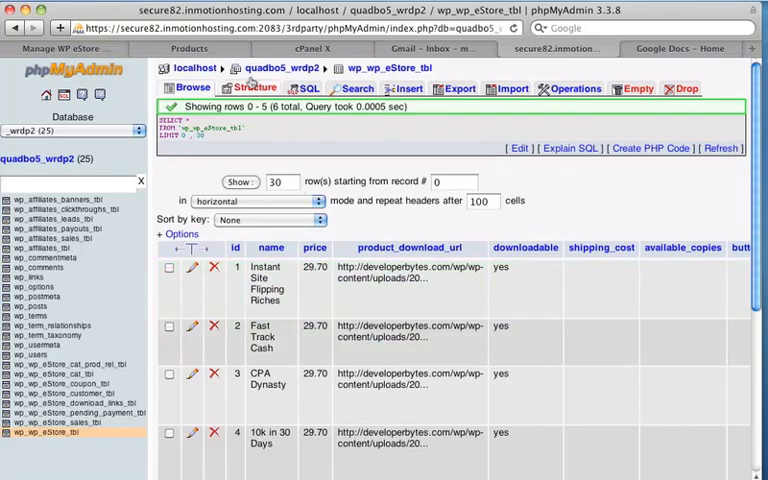
Switch to the WordPress Products tab to check the imported eStore rows on the site.
left_click(188, 48)
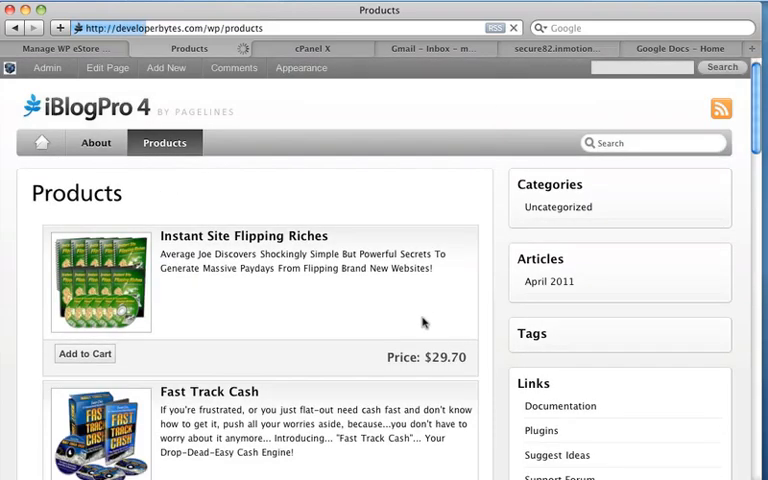
Scroll the storefront and Manage Products list to see Instant Site Flipping Riches and 101 Facebook Tips restored.
scroll("down", 3)
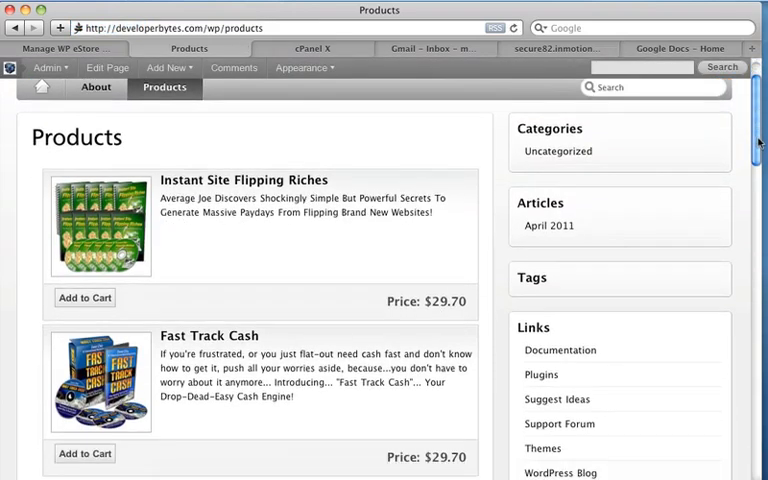
scroll("down", 3)
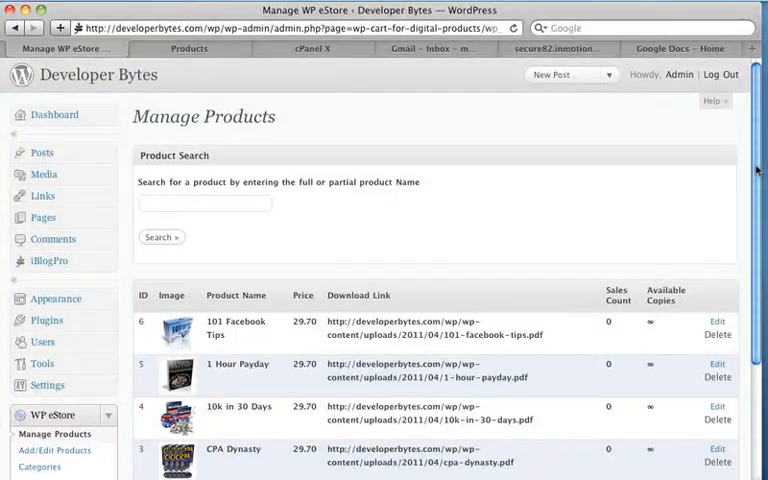
scroll("down", 3)
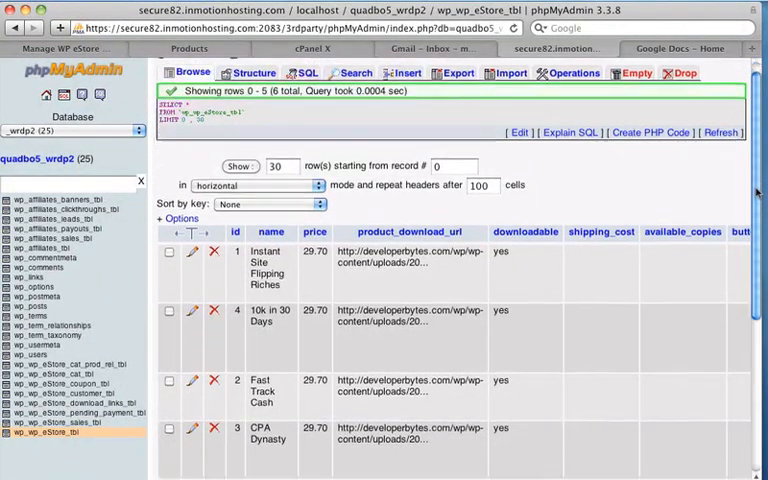
Delete five selected product rows from the eStore table, leaving only Instant Site Flipping Riches.
scroll("down", 3)
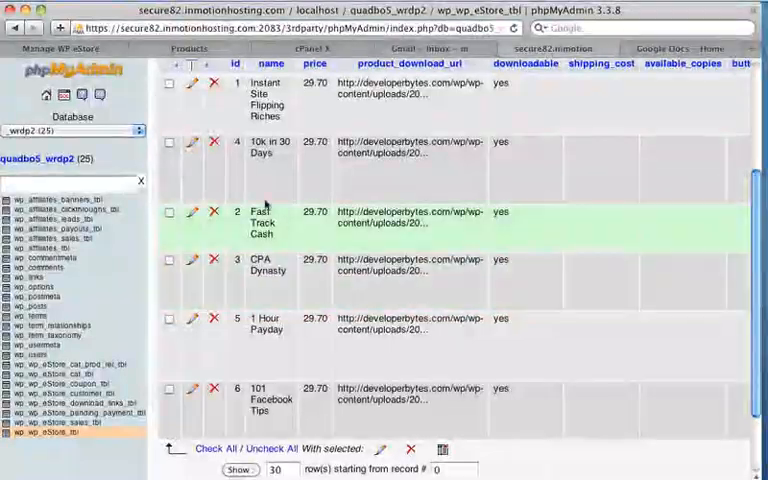
left_click(168, 140)
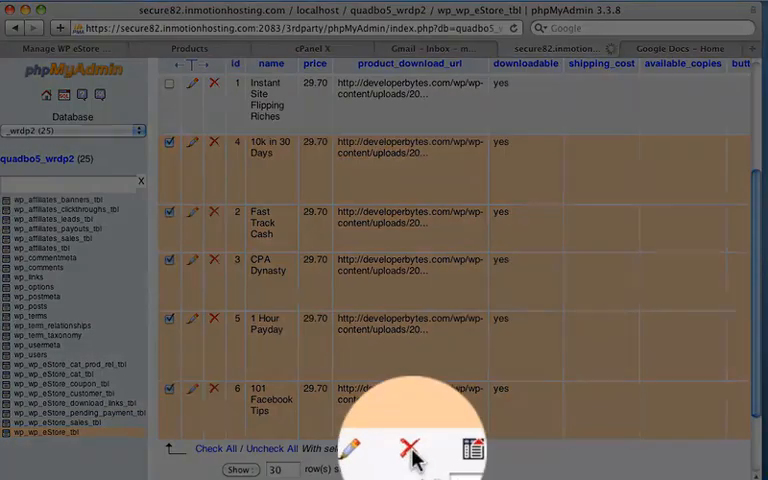
left_click(408, 448)
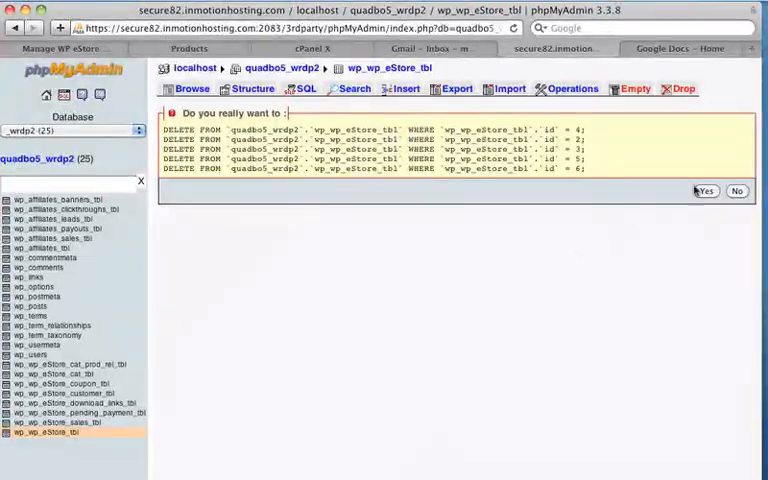
left_click(700, 192)
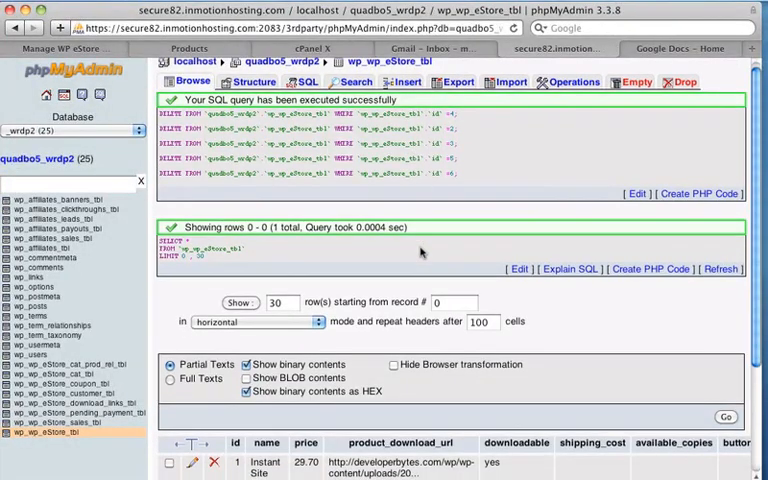
scroll("down", 3)
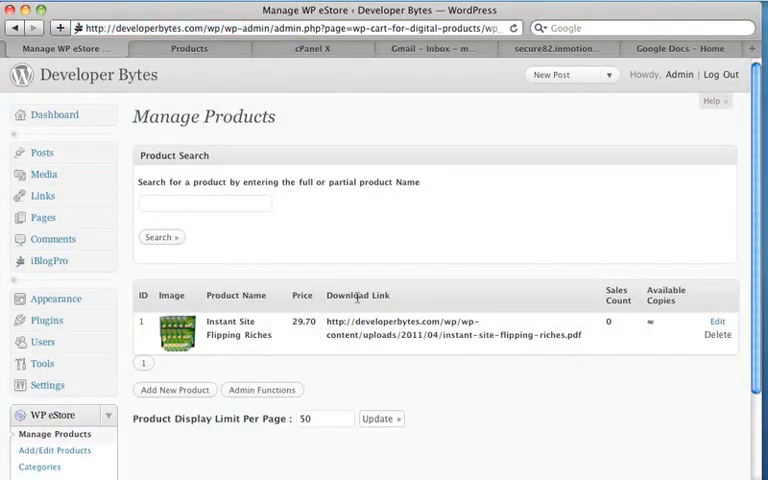
mouse_move(332, 334)
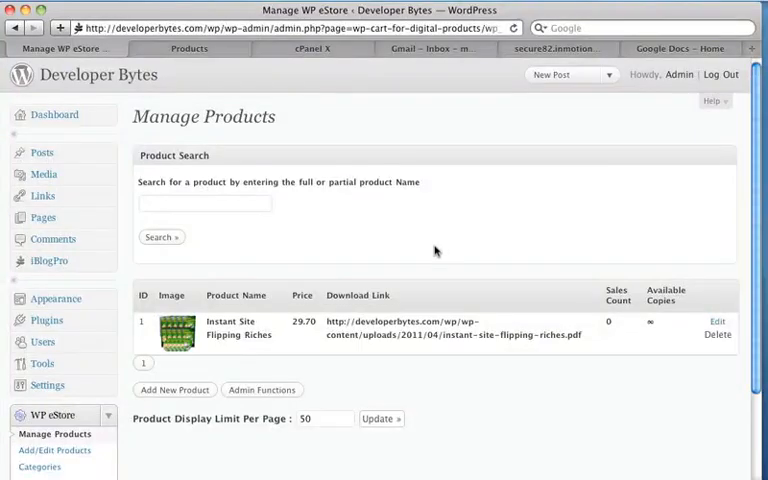
Return to the phpMyAdmin tab showing the one-row eStore table.
left_click(570, 48)
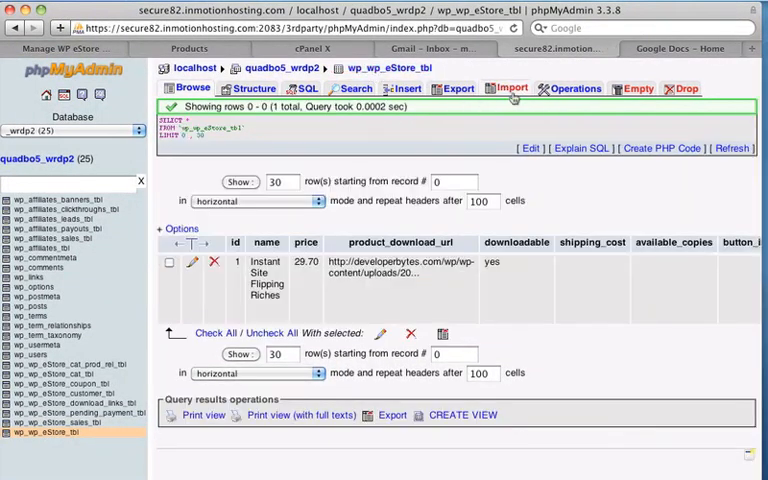
Choose the wp_wp_eStore_tbl.csv backup as the import file for the eStore table.
left_click(508, 88)
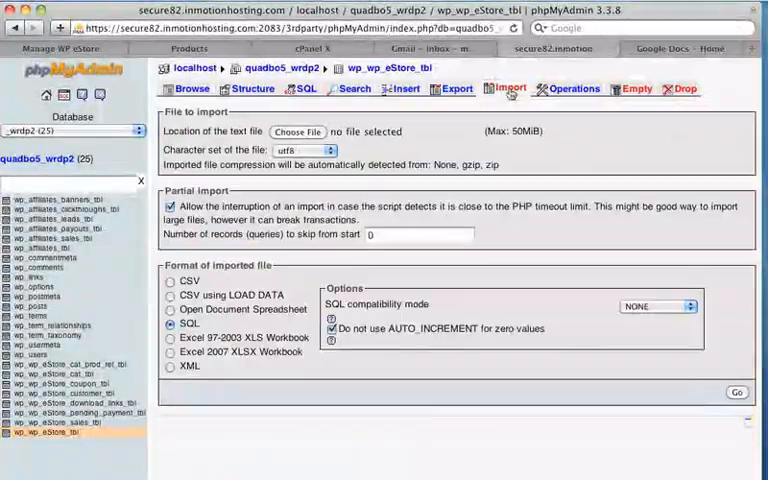
left_click(296, 132)
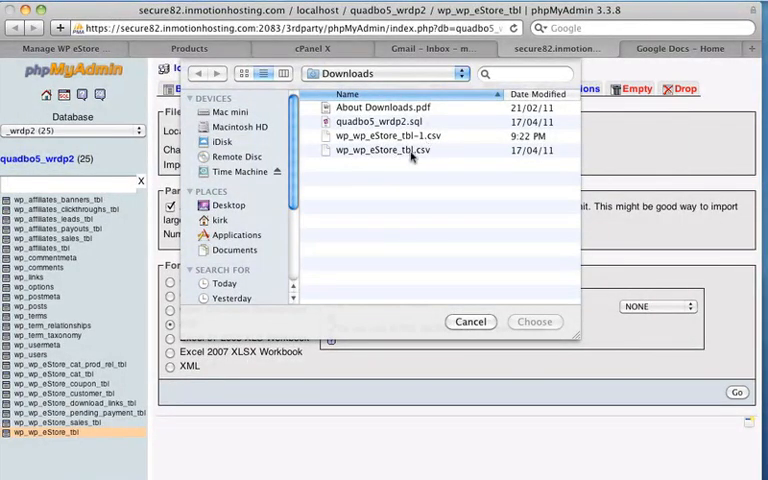
left_click(394, 150)
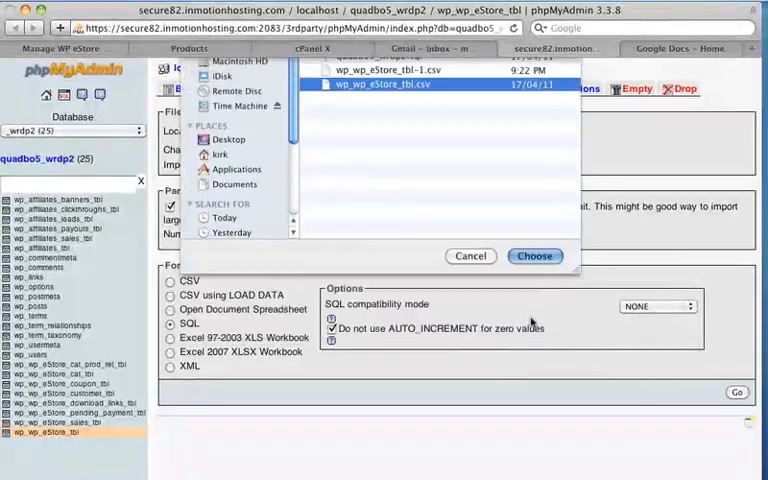
left_click(534, 256)
type("1")
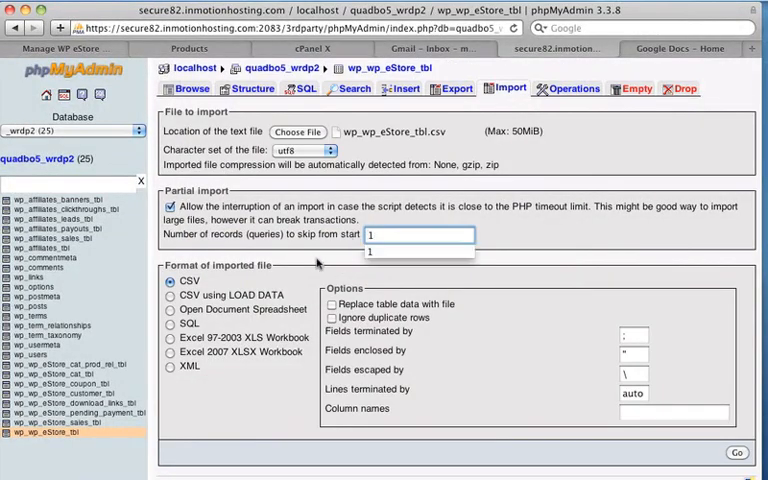
Run the import as CSV using LOAD DATA with Replace table data with file enabled.
left_click(170, 296)
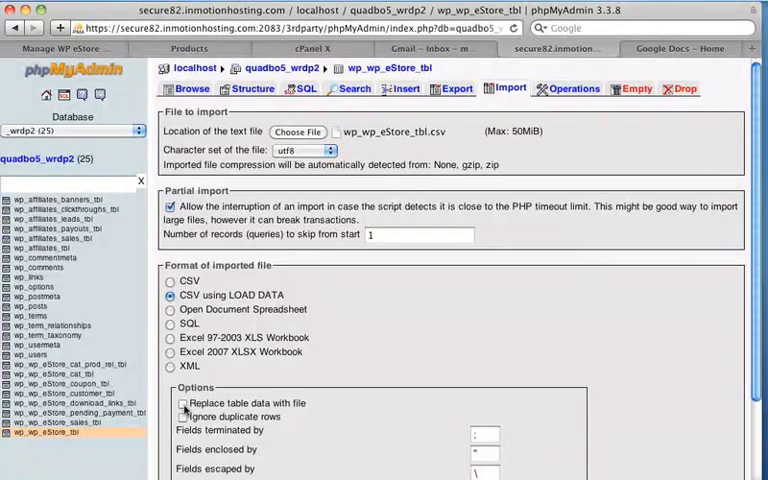
left_click(180, 404)
type(",")
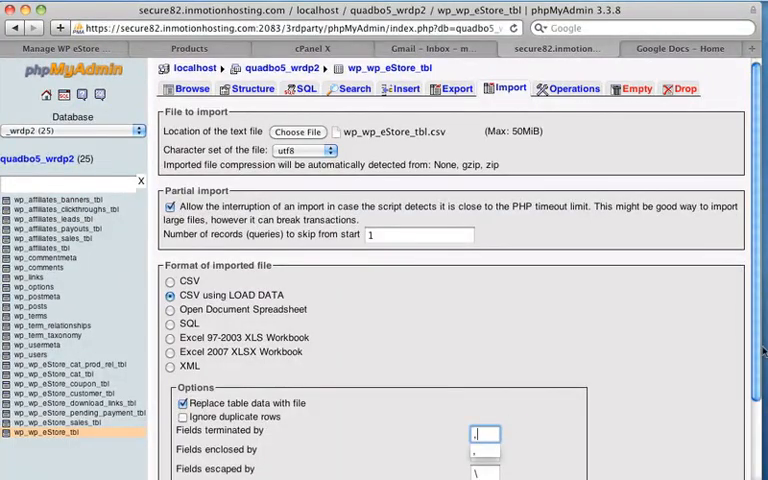
scroll("down", 3)
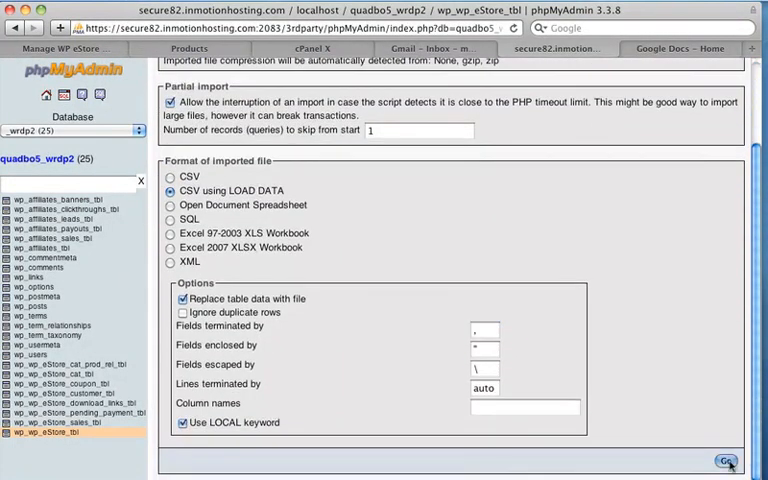
left_click(728, 460)
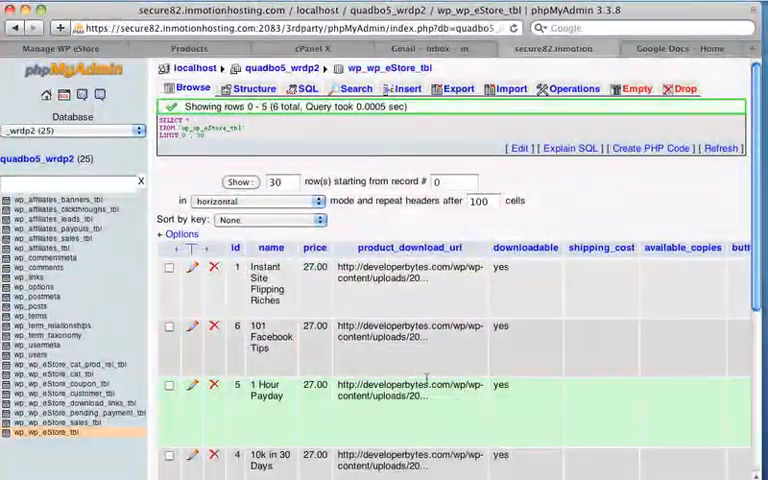
Scroll the quadbo5_wrdp2 Structure view listing its 25 tables.
scroll("down", 3)
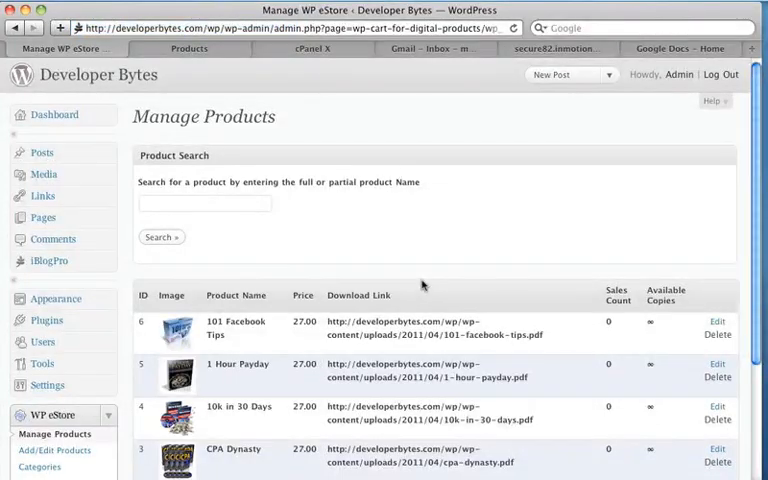
mouse_move(504, 238)
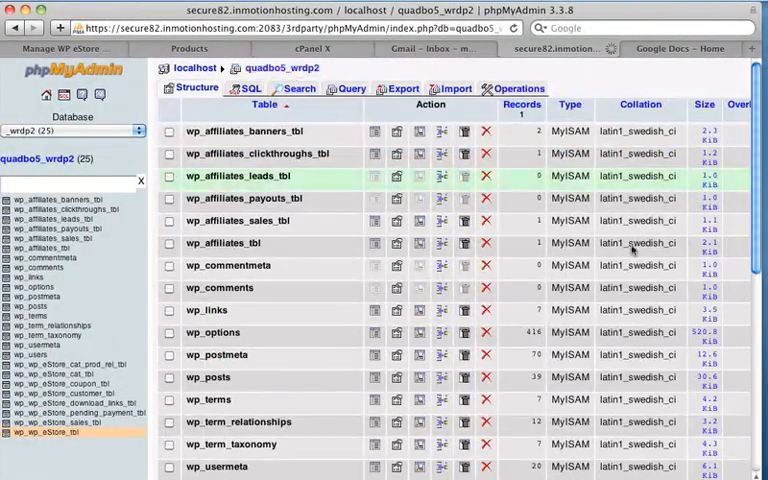
Drop wp_users, wp_usermeta and the wp_wp_eStore tables, ten in all, leaving 15 tables.
scroll("down", 3)
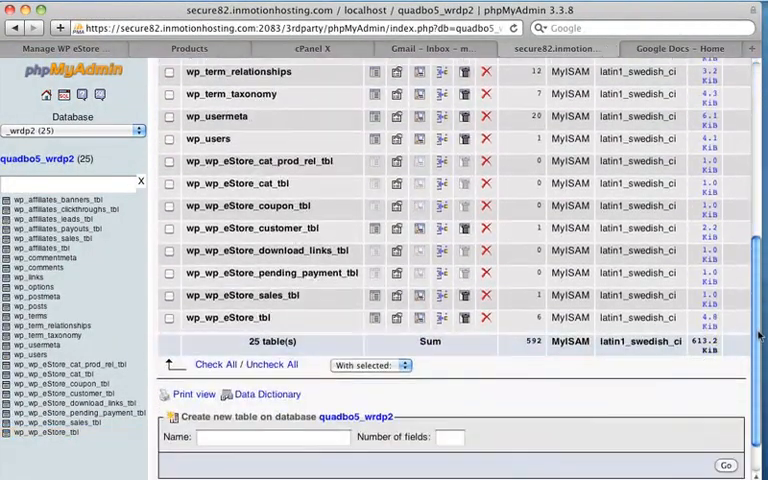
left_click(168, 316)
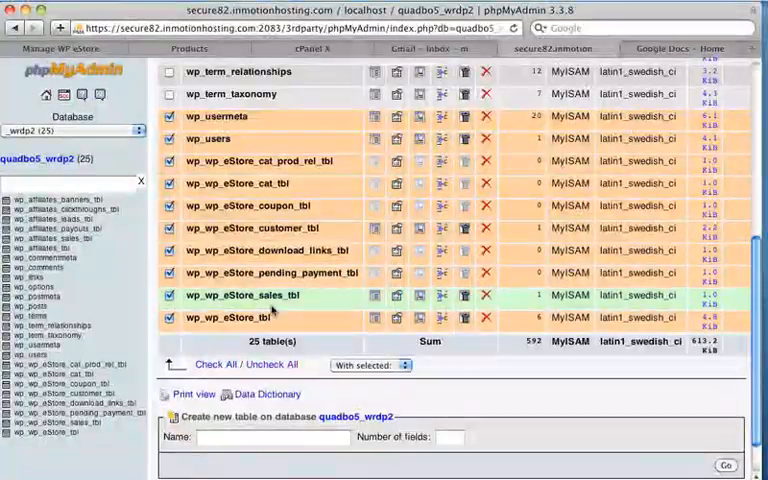
left_click(370, 364)
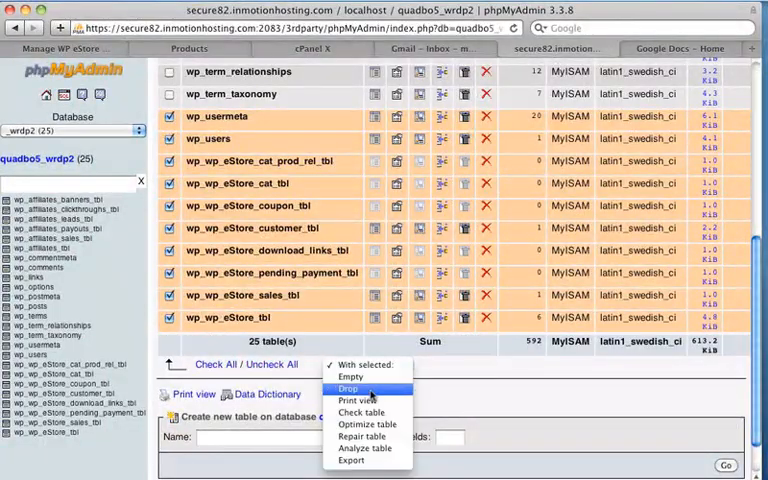
left_click(344, 384)
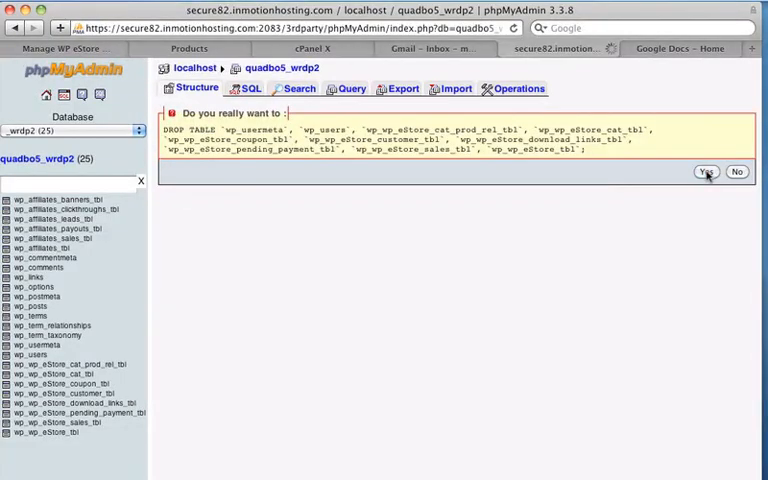
left_click(706, 172)
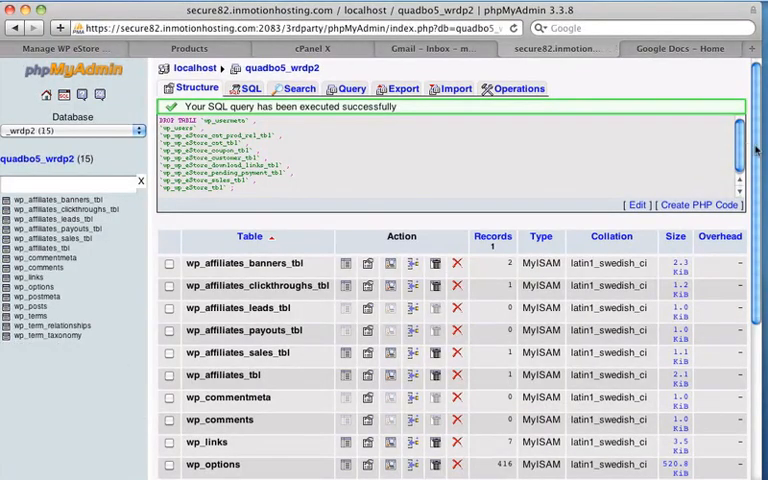
scroll("down", 3)
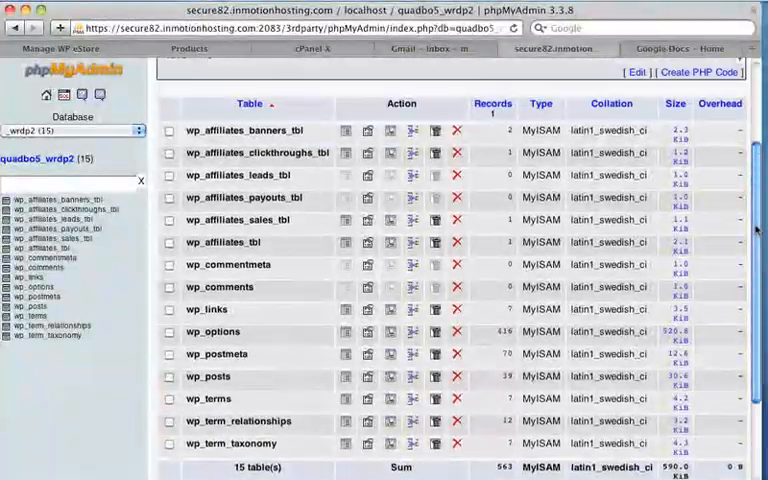
Check that the WordPress admin now shows the login screen, then return to phpMyAdmin.
left_click(62, 48)
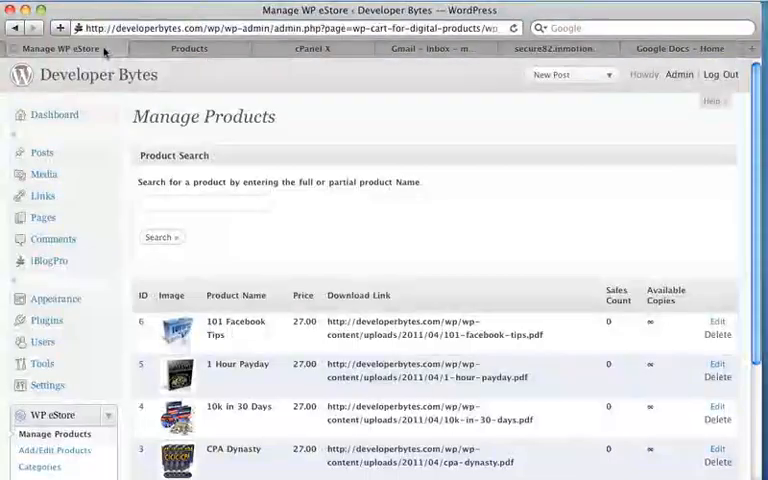
mouse_move(528, 24)
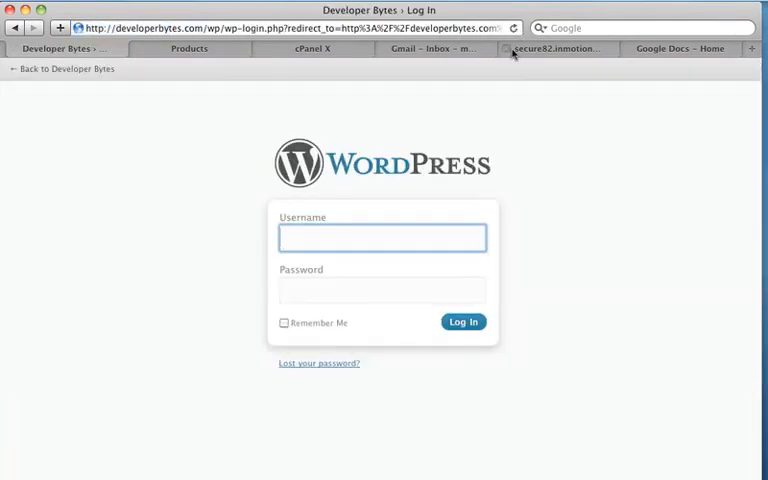
left_click(566, 48)
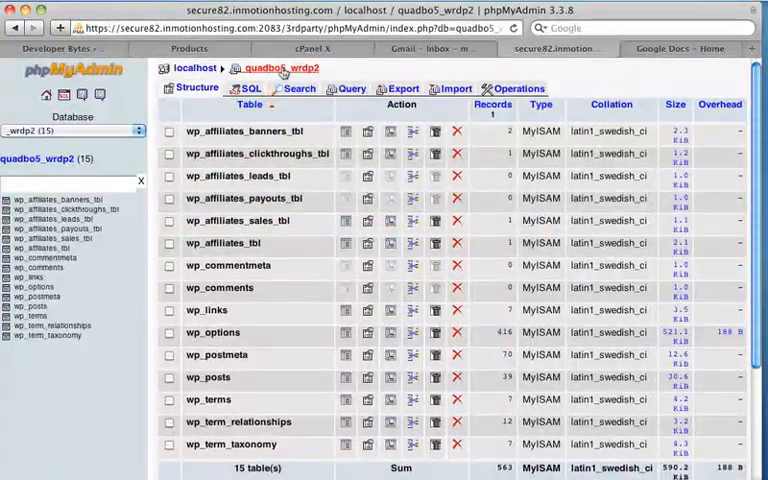
Import the quadbo5_wrdp2.sql backup from Downloads into the database.
left_click(452, 88)
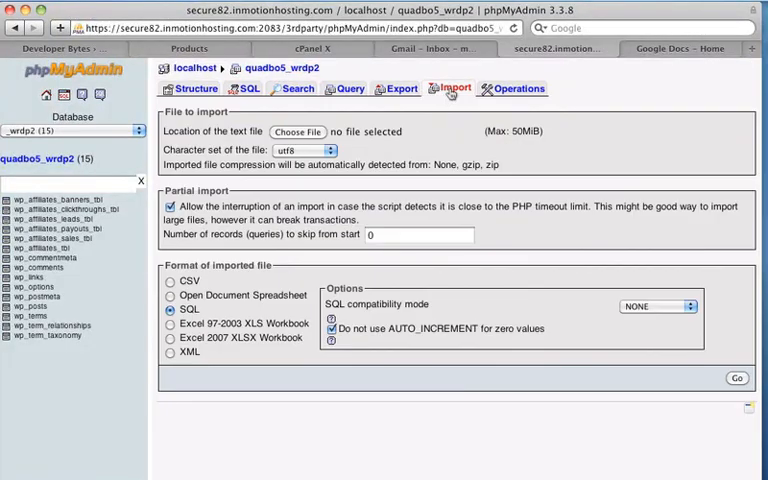
left_click(296, 132)
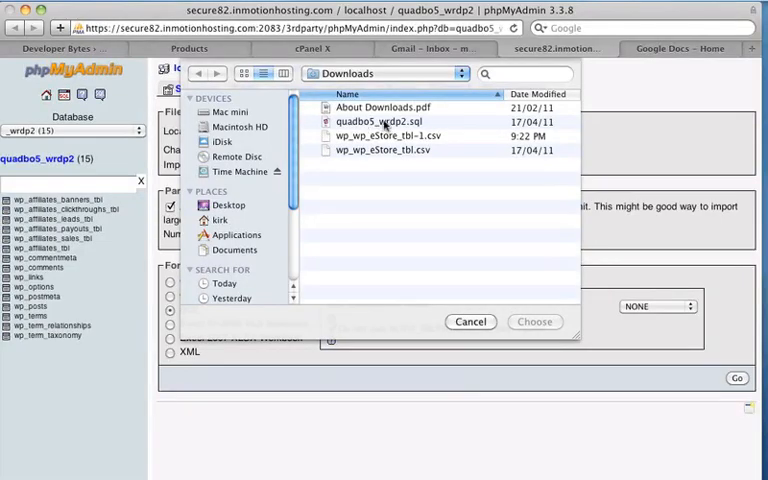
left_click(384, 120)
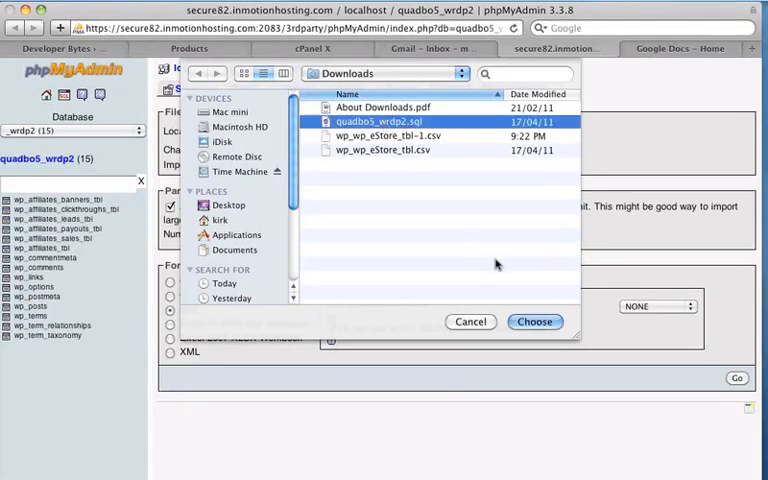
left_click(534, 320)
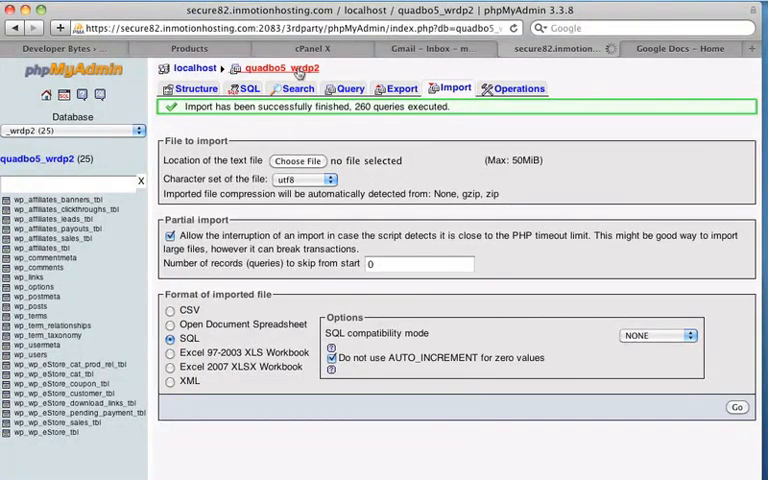
Browse wp_wp_eStore_tbl in the restored 25-table list to confirm its six product rows.
left_click(196, 88)
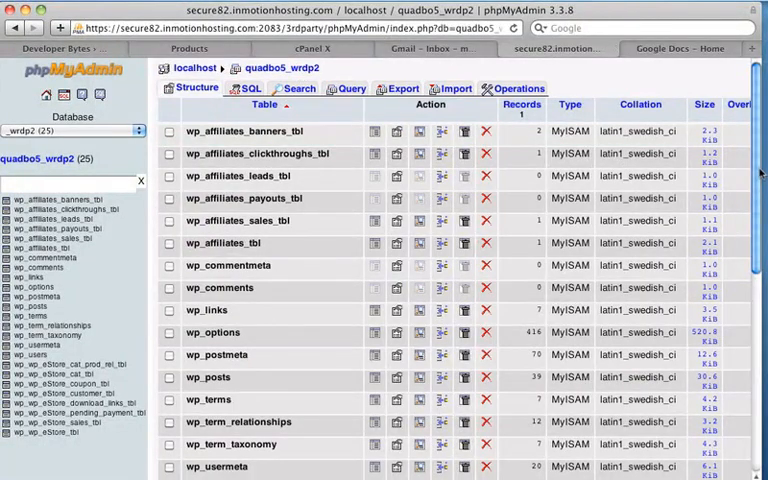
scroll("down", 3)
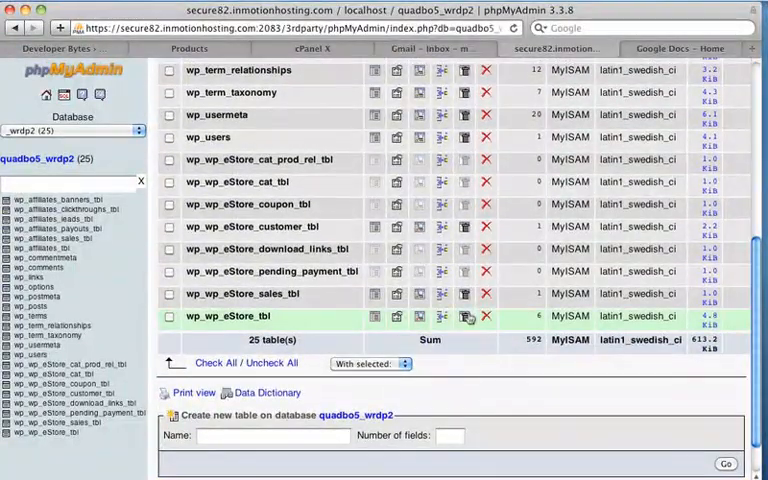
left_click(168, 316)
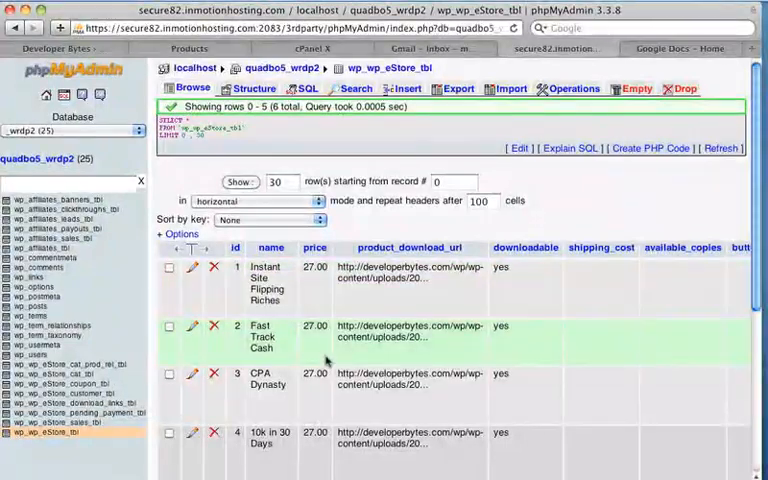
left_click(70, 48)
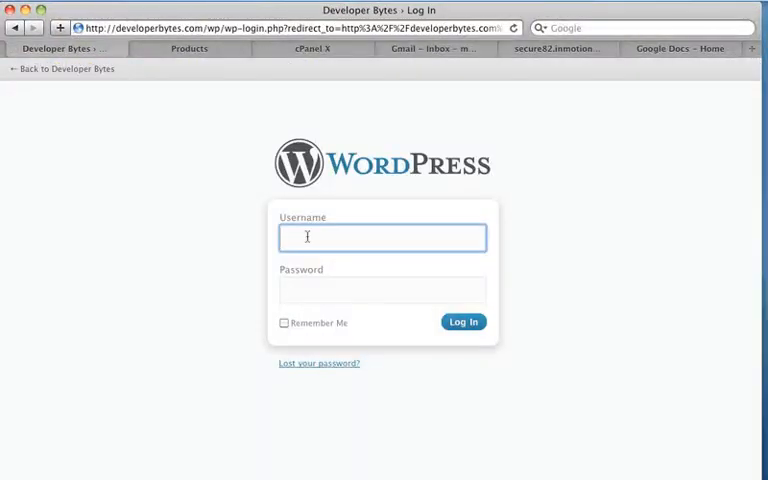
Sign in to WordPress as admin and review the restored products in Manage Products.
type("admin")
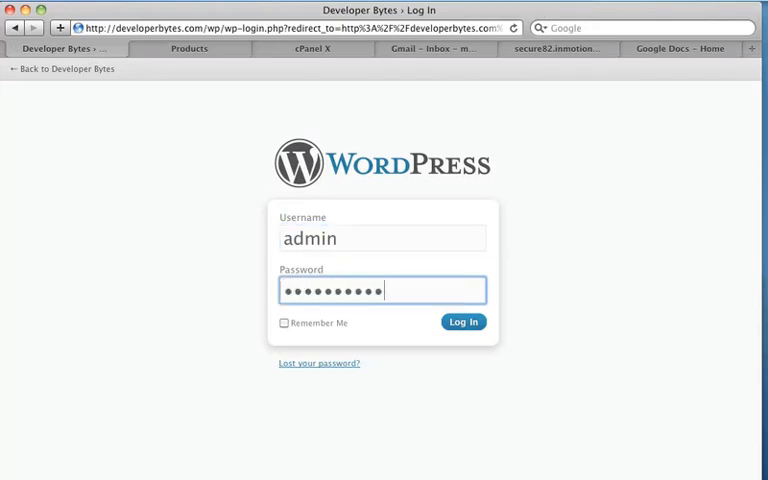
mouse_move(464, 322)
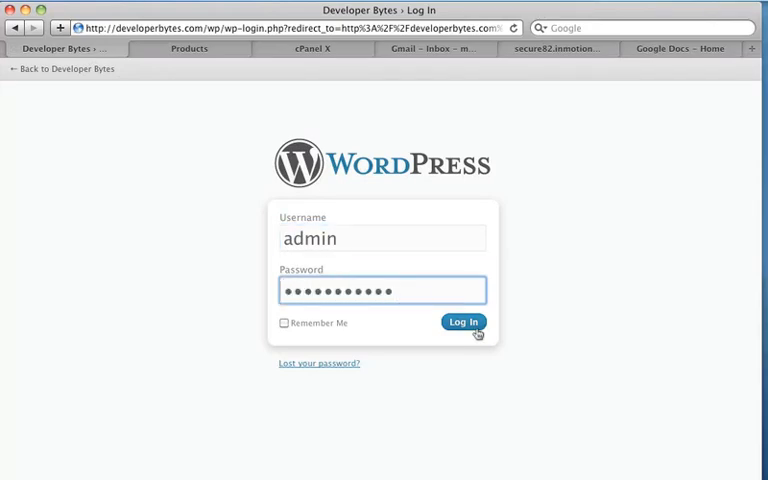
left_click(464, 322)
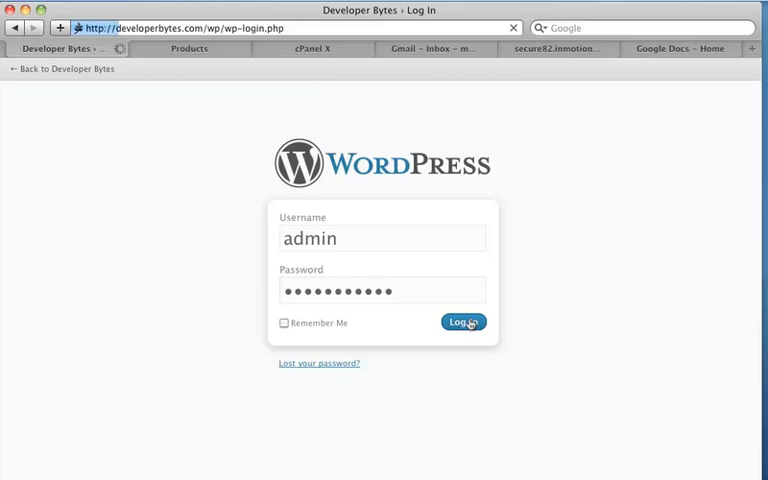
left_click(460, 322)
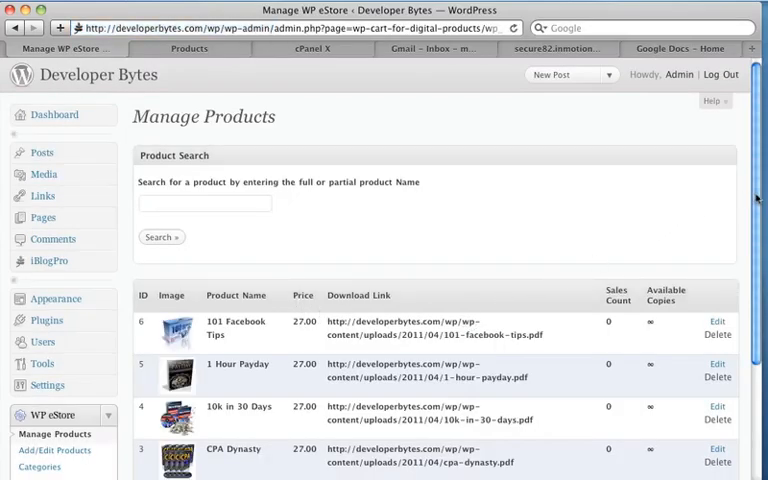
scroll("down", 3)
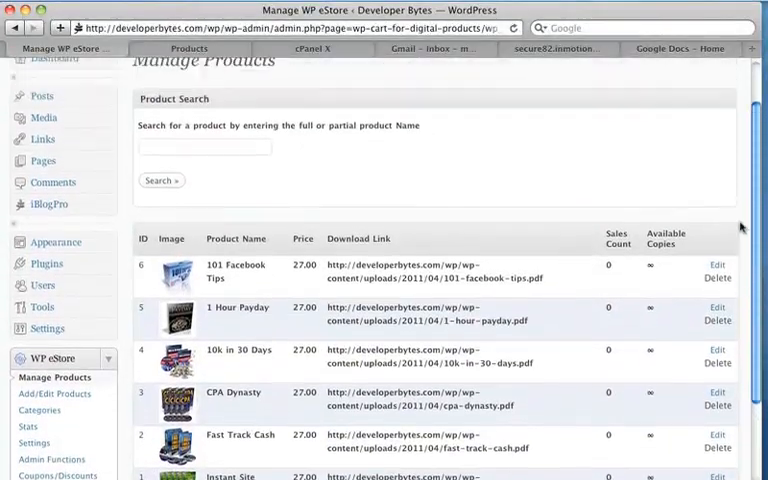